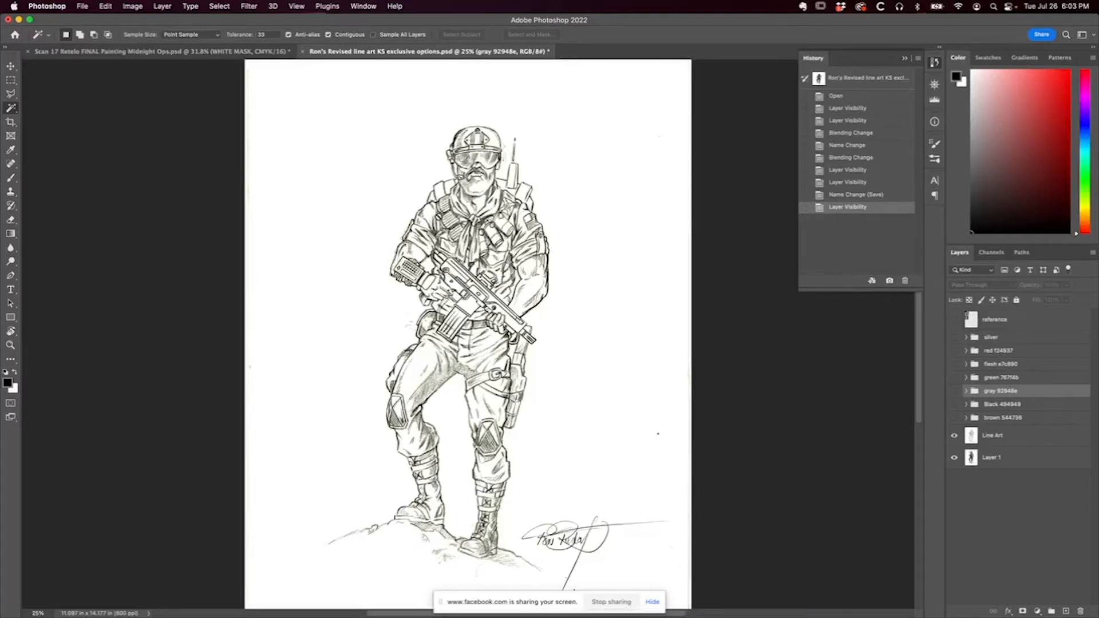
pyautogui.moveTo(1024, 512)
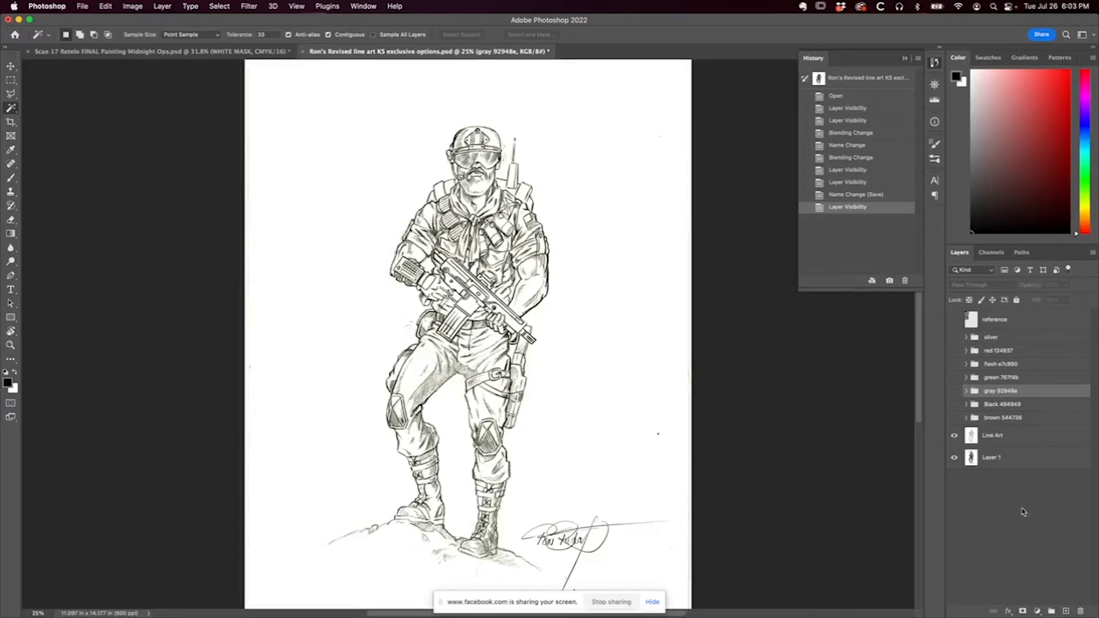
pyautogui.moveTo(523, 518)
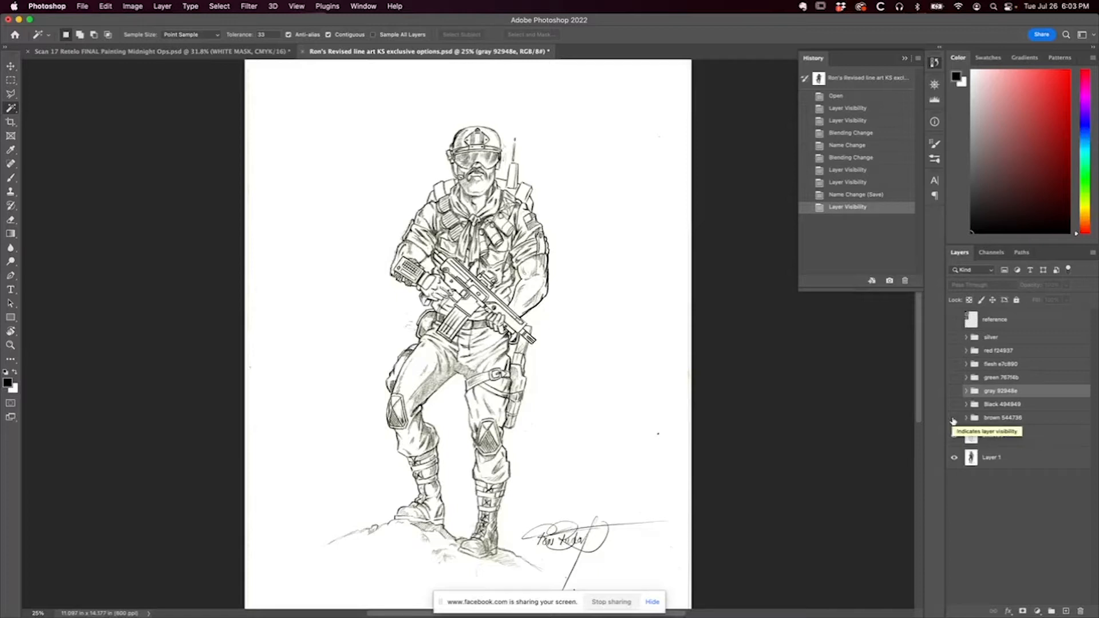
# Reveal the brown 544736 beard/pants group and the Black 494949 helmet, straps, gloves and boots colours
pyautogui.click(967, 417)
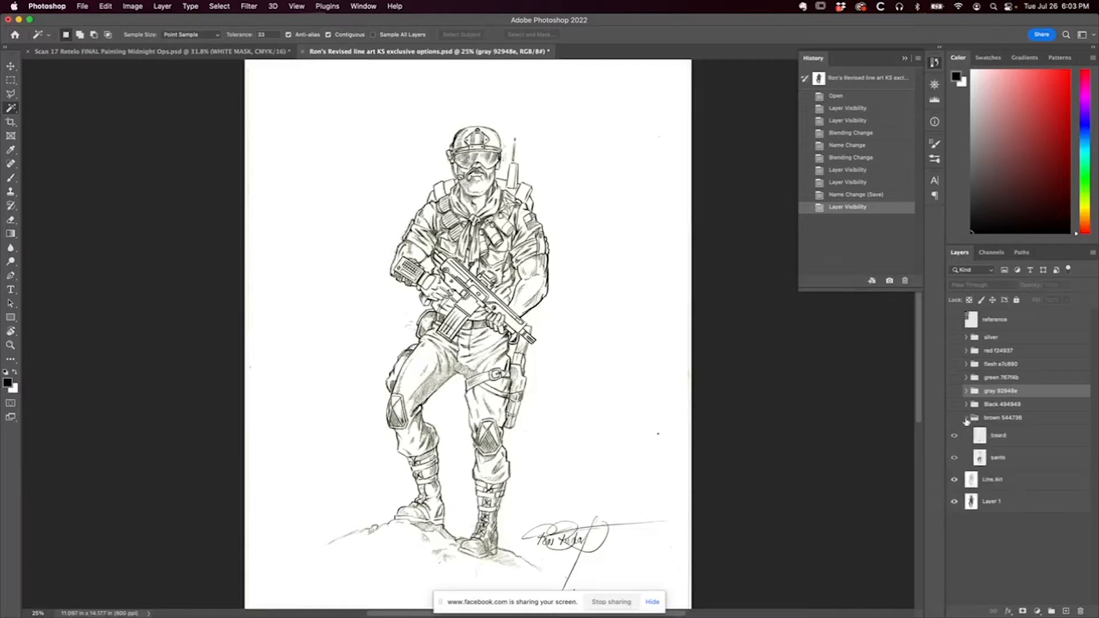
pyautogui.click(967, 418)
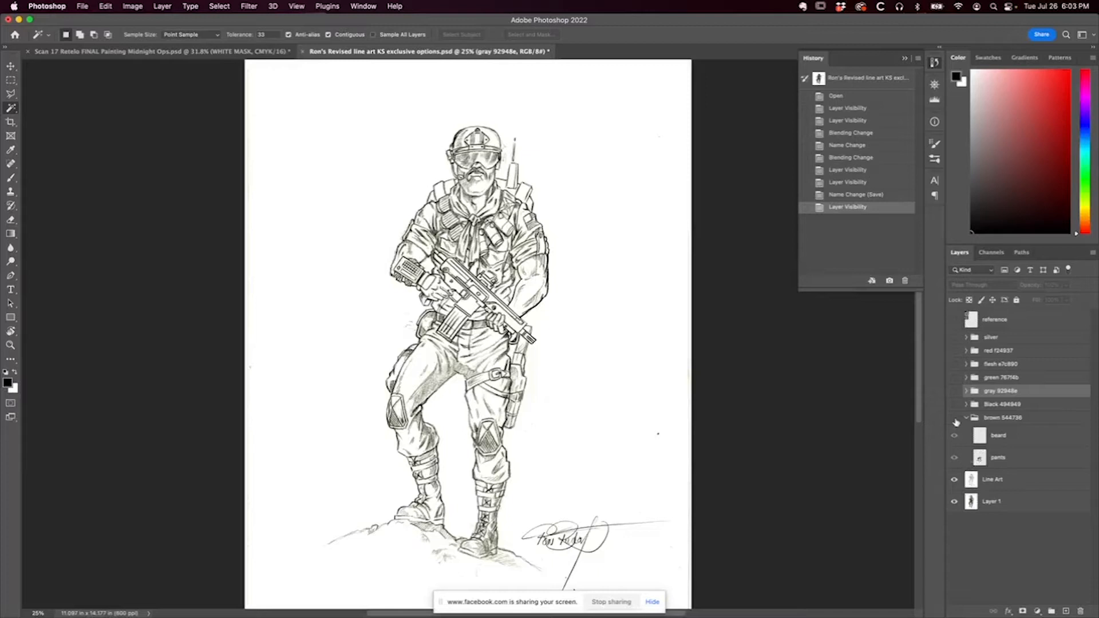
pyautogui.moveTo(954, 435)
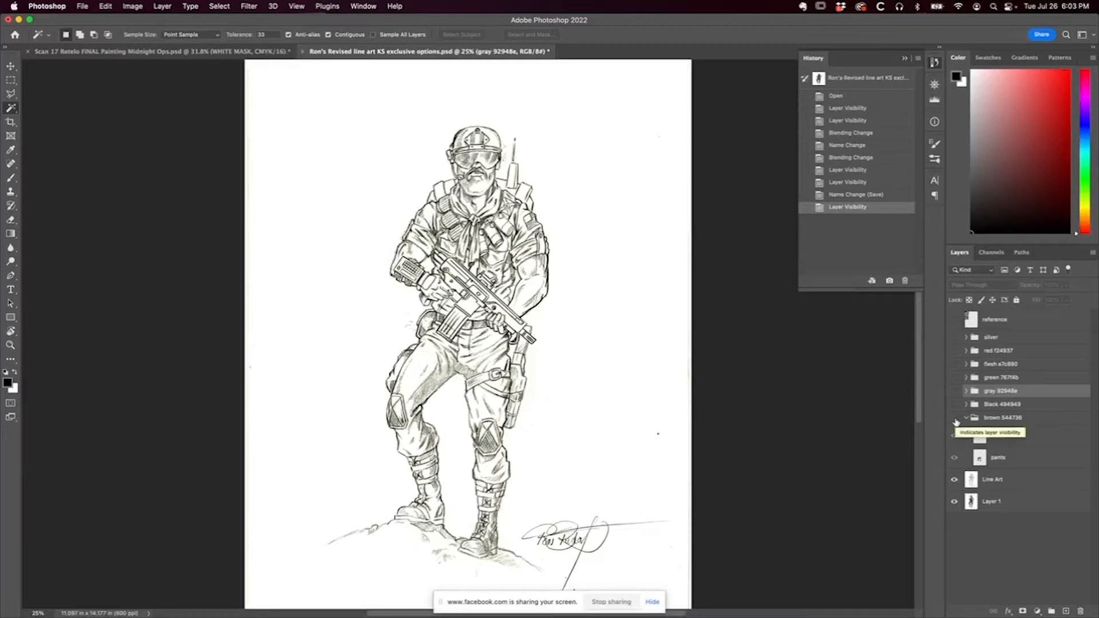
pyautogui.click(954, 418)
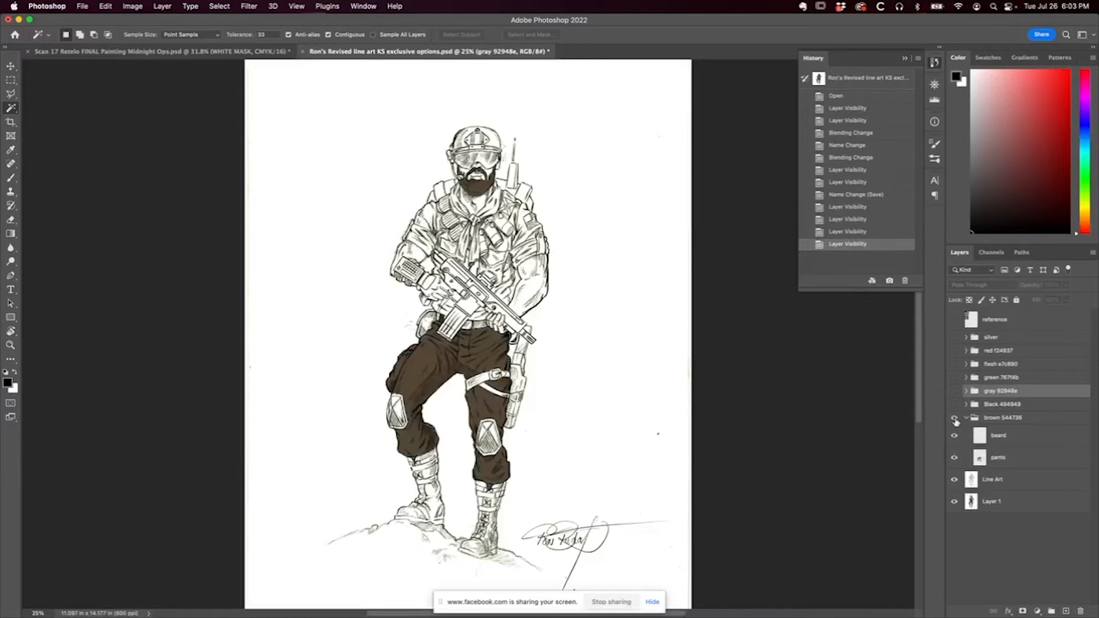
pyautogui.click(954, 404)
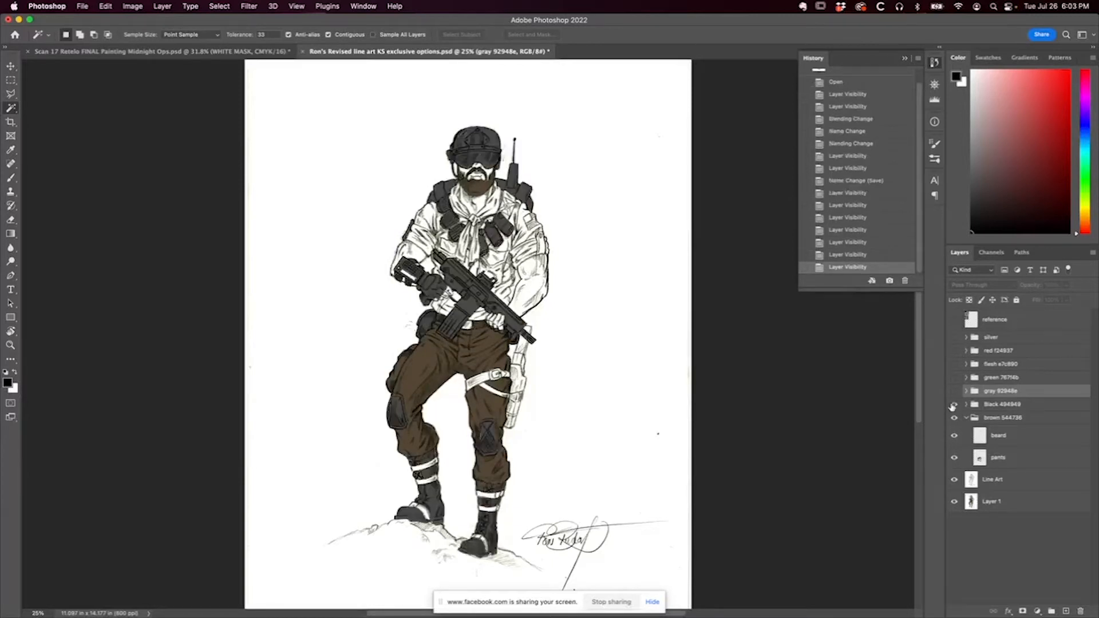
pyautogui.click(954, 404)
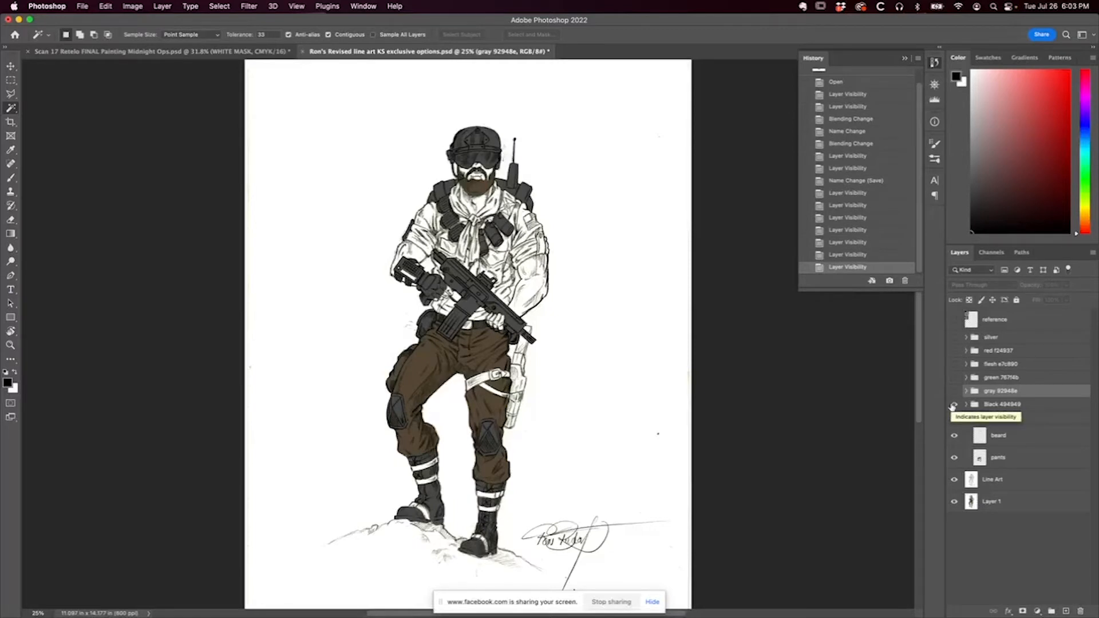
pyautogui.click(967, 404)
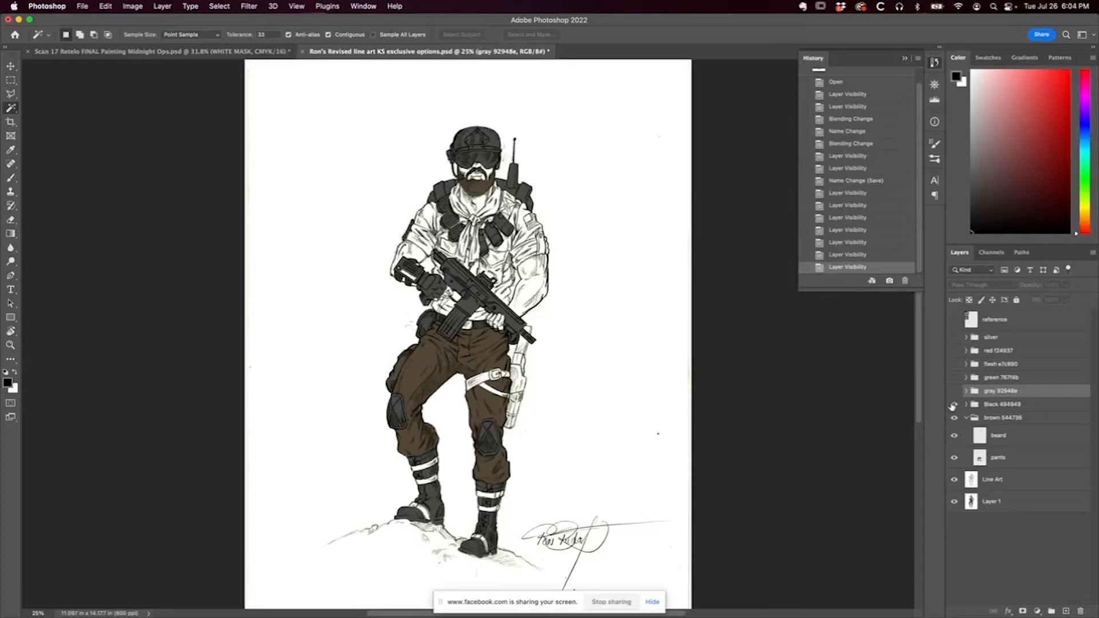
pyautogui.click(954, 390)
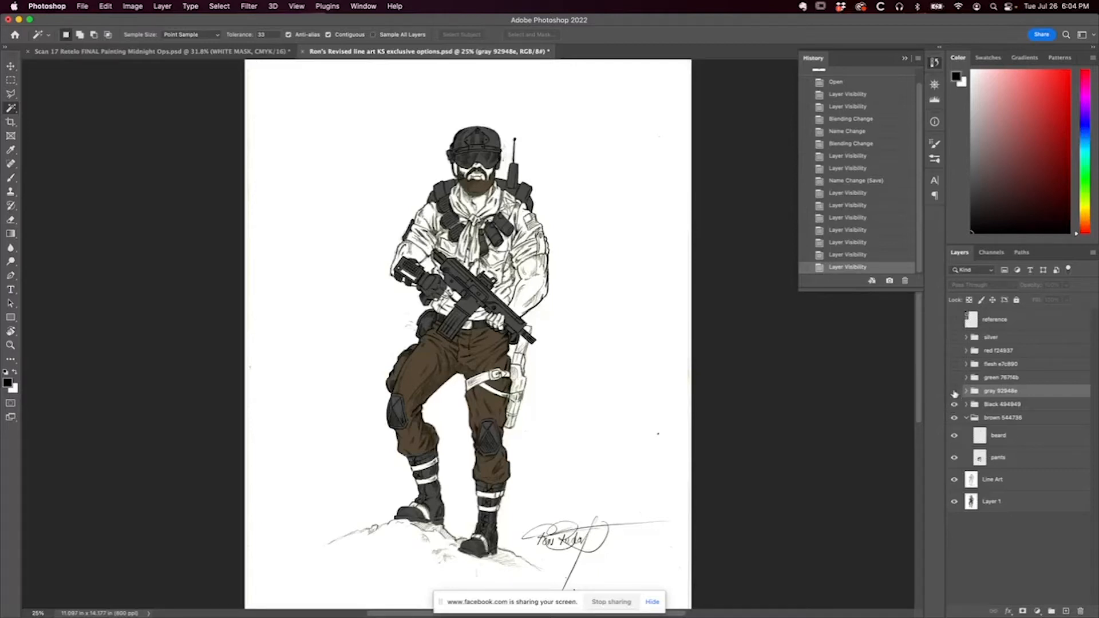
# Show the gray shirt, green scarf and straps, flesh, red accent and silver colour groups
pyautogui.click(954, 390)
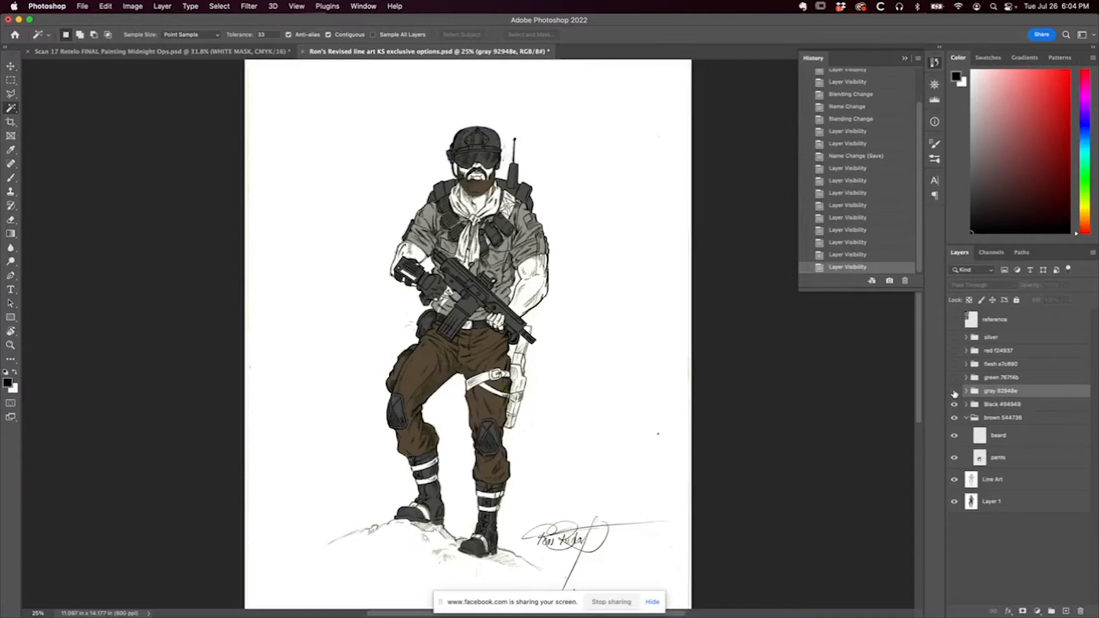
pyautogui.click(954, 391)
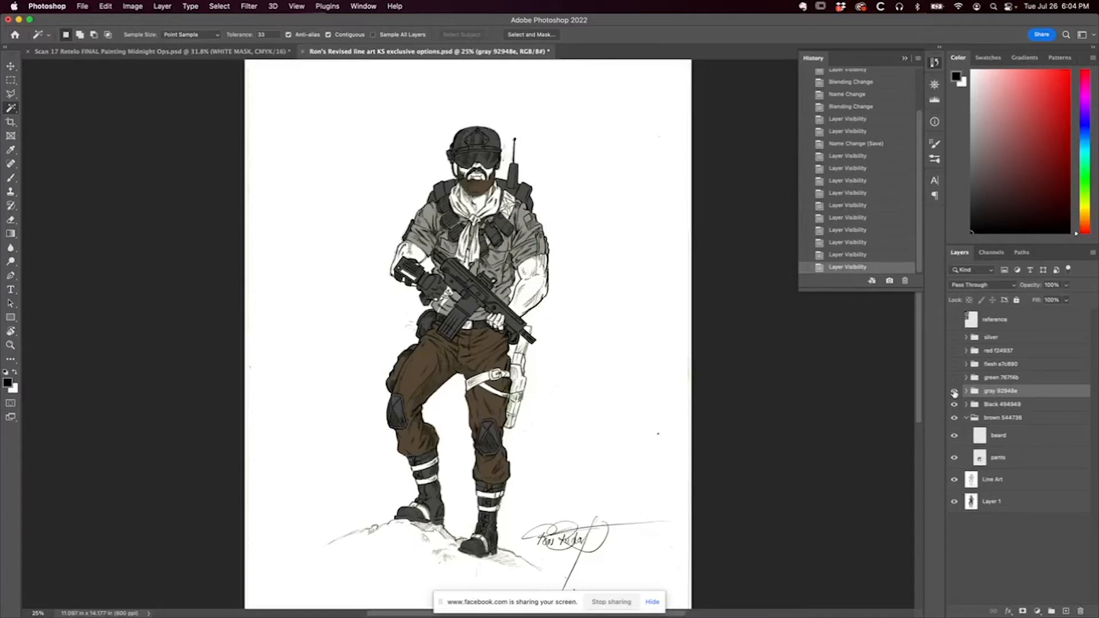
pyautogui.click(954, 377)
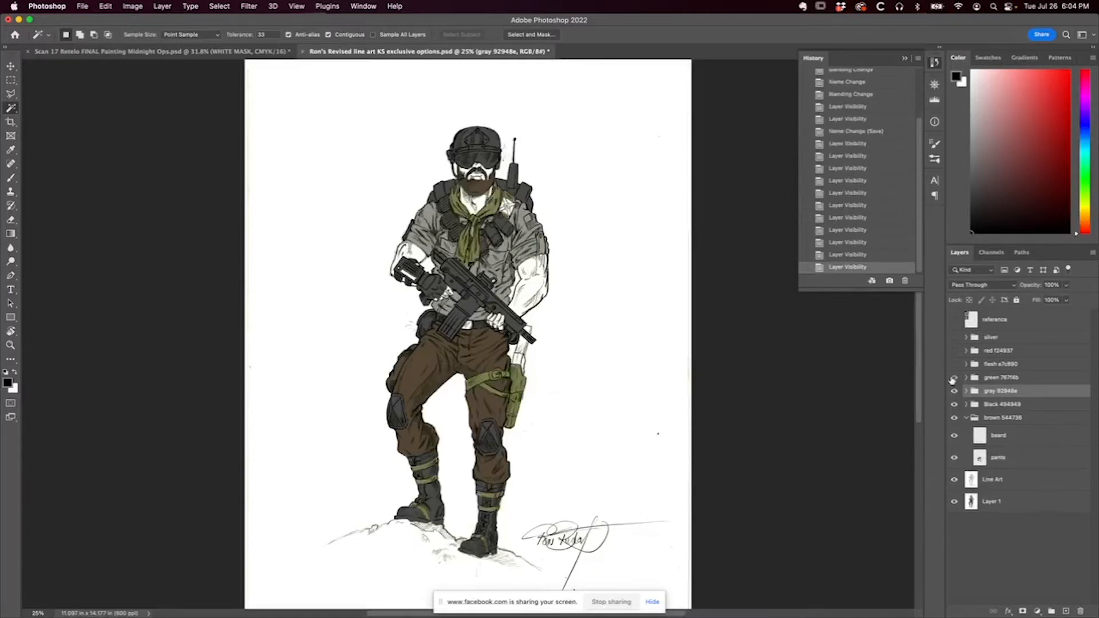
pyautogui.click(954, 377)
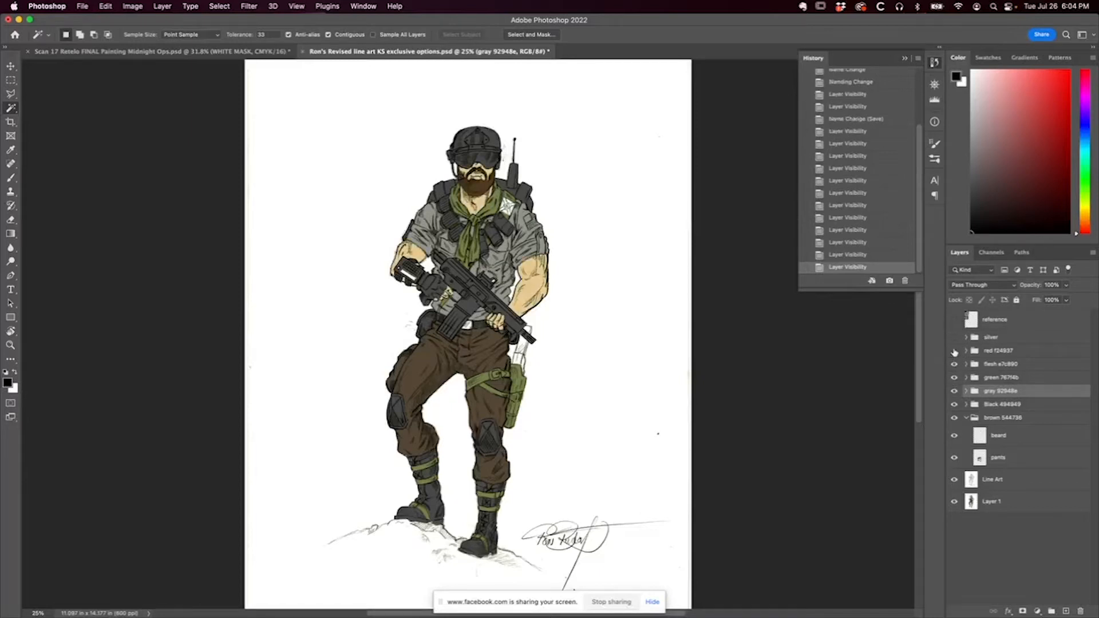
pyautogui.click(954, 350)
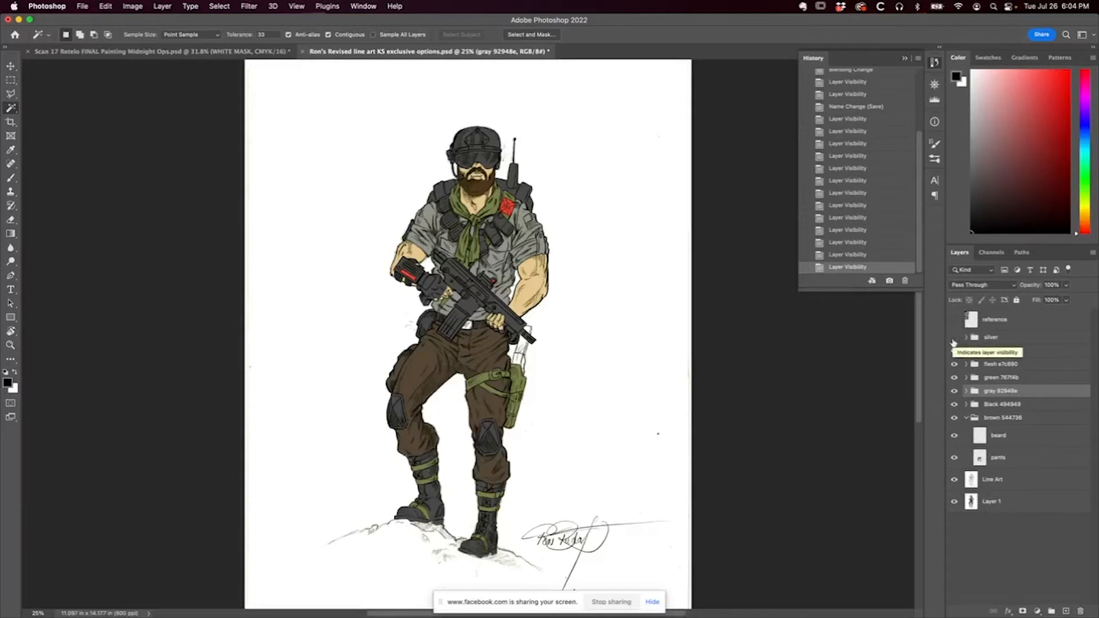
pyautogui.click(954, 350)
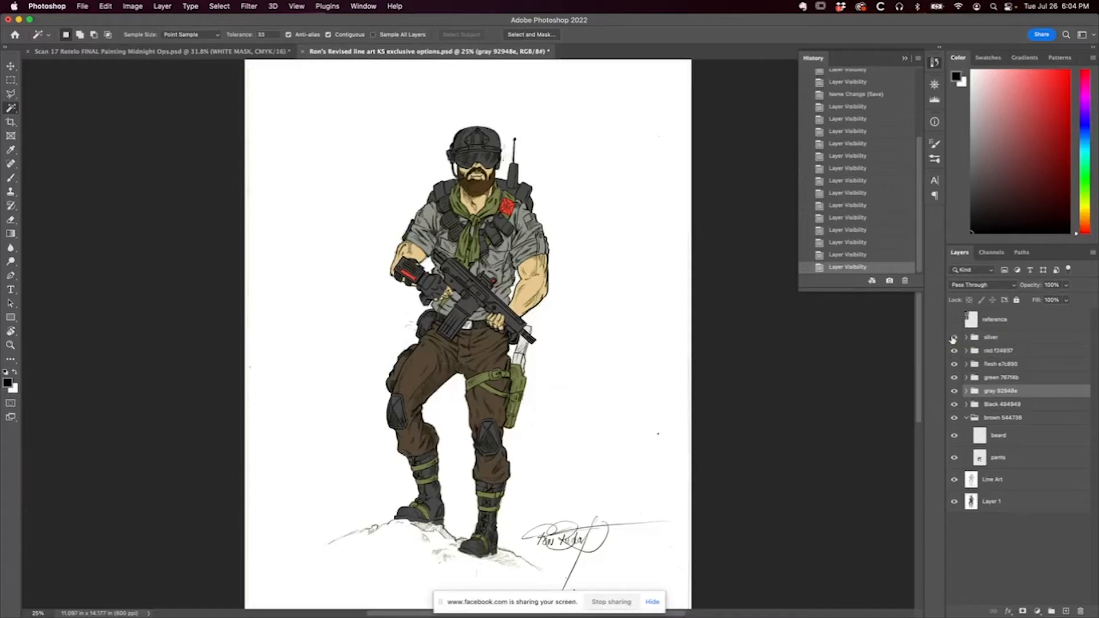
pyautogui.click(954, 337)
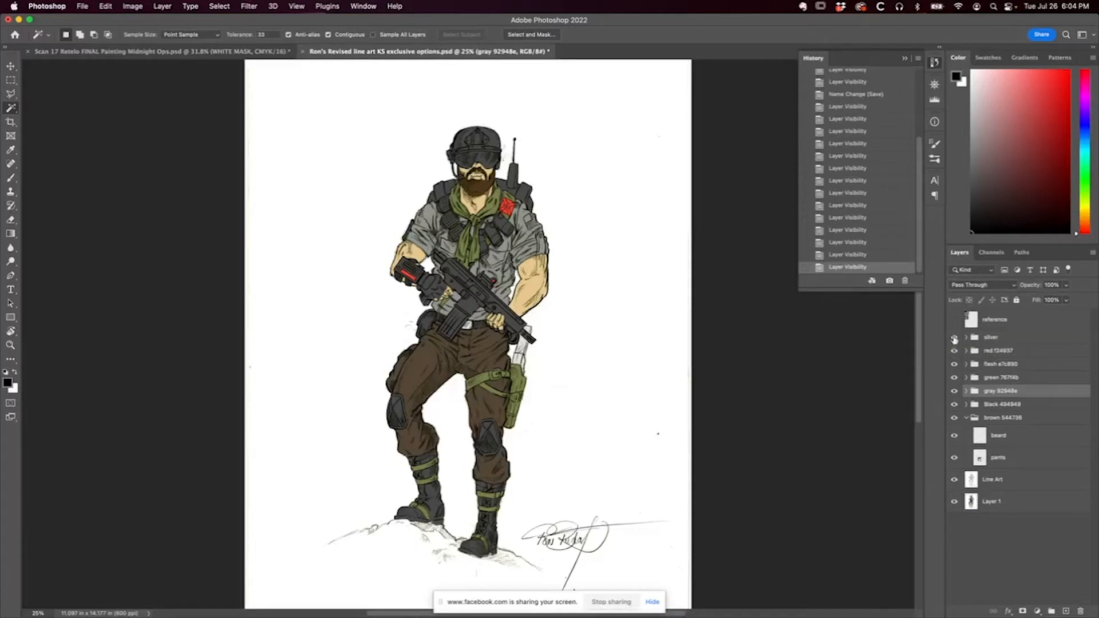
pyautogui.click(954, 337)
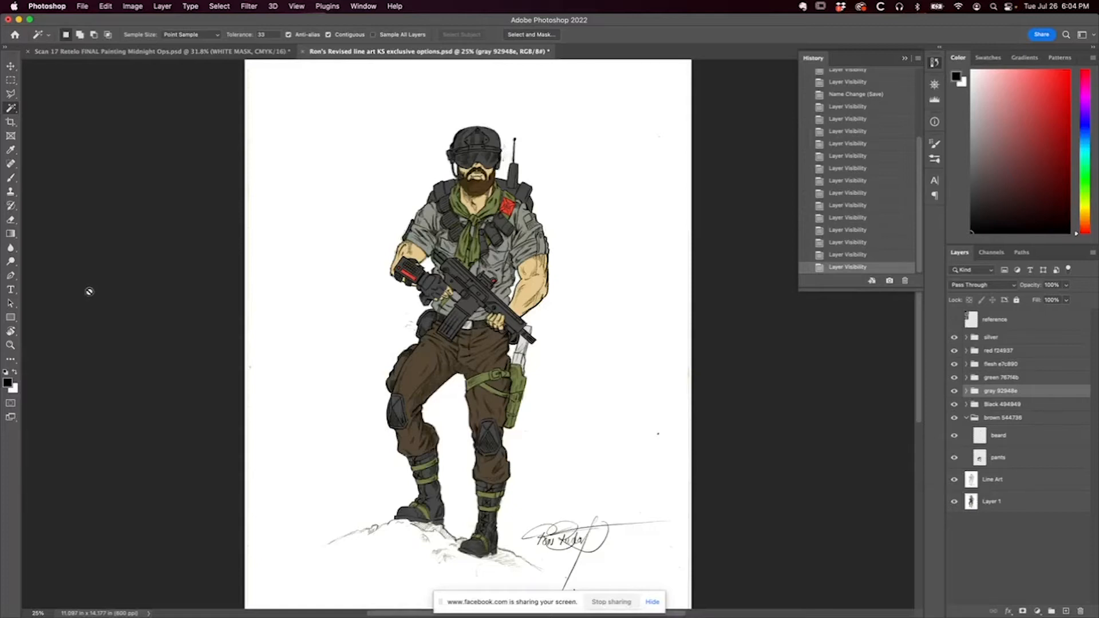
pyautogui.moveTo(202, 135)
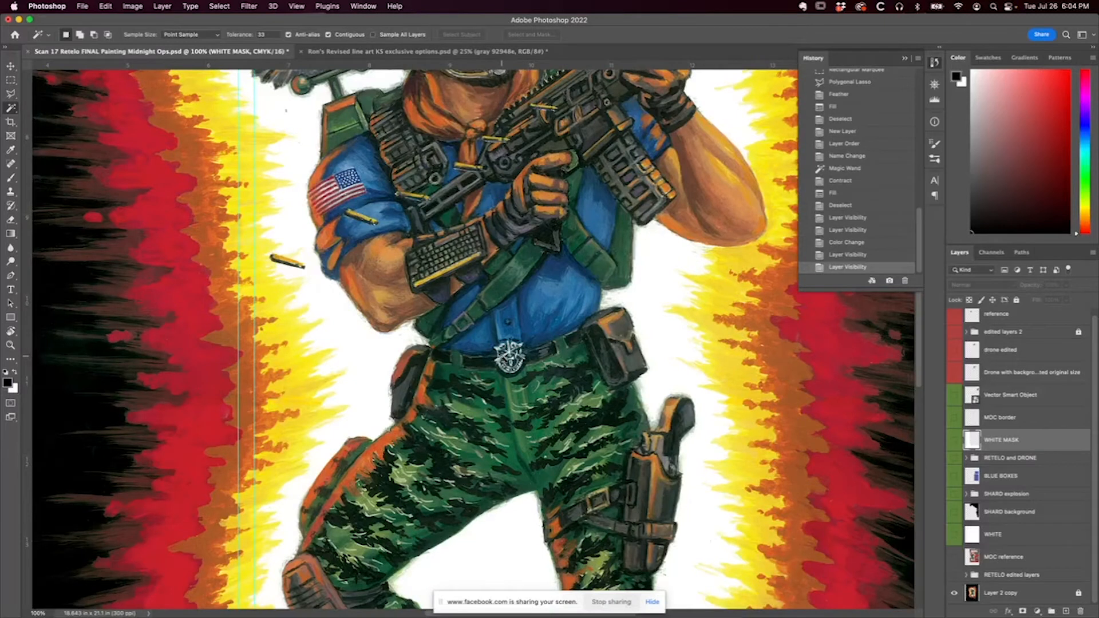
# Scroll around the camo-painted figure in the Scan 17 Retelo FINAL Painting document at 100%
pyautogui.scroll(-3)
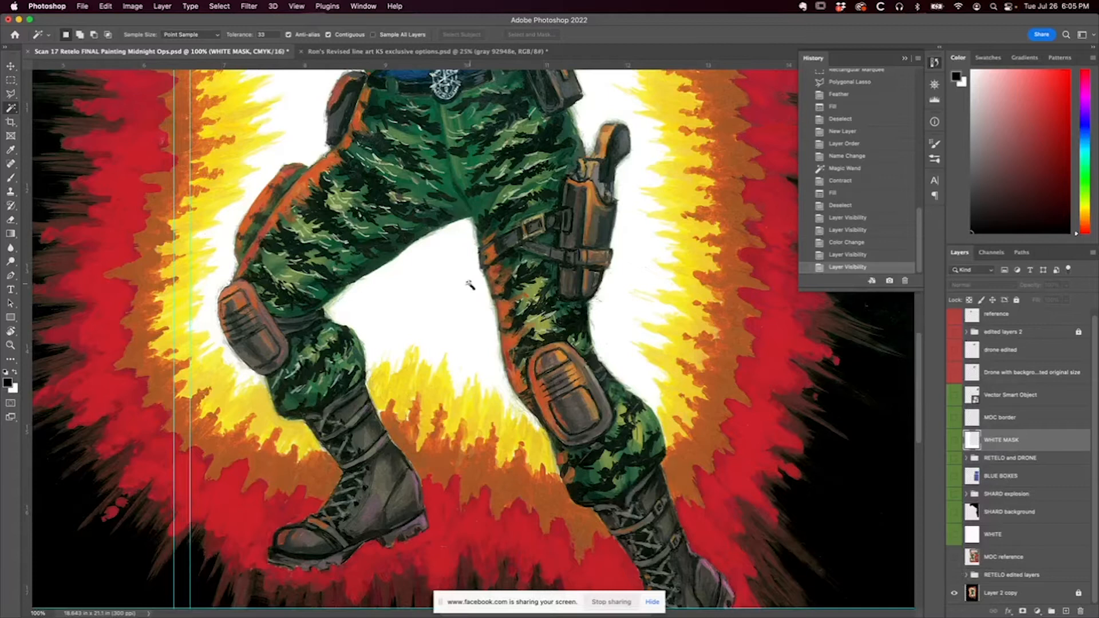
pyautogui.scroll(3)
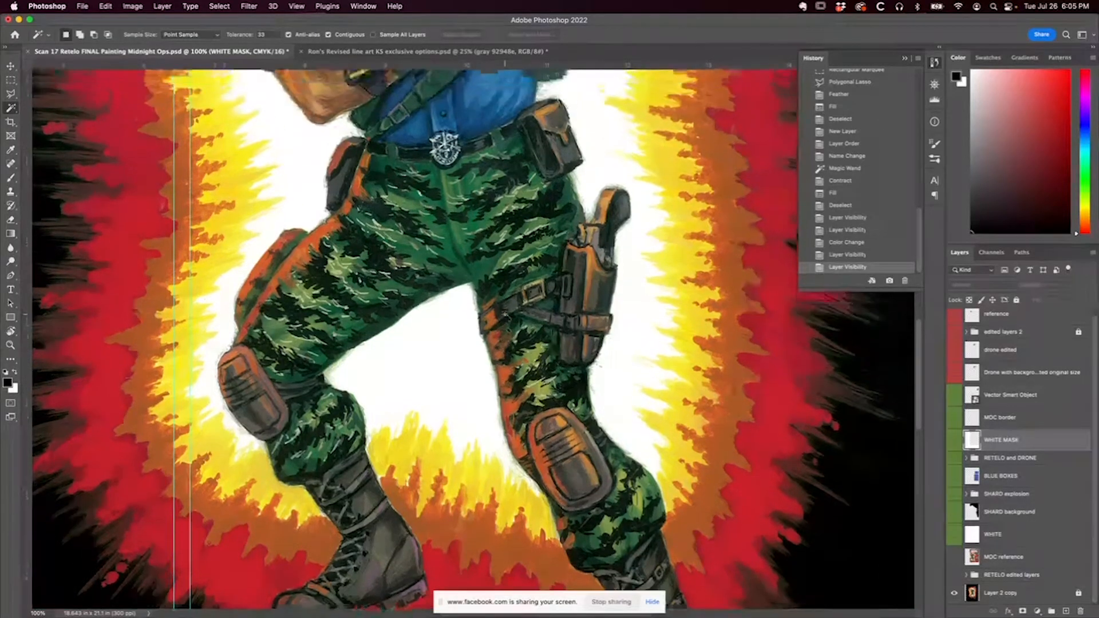
pyautogui.scroll(-3)
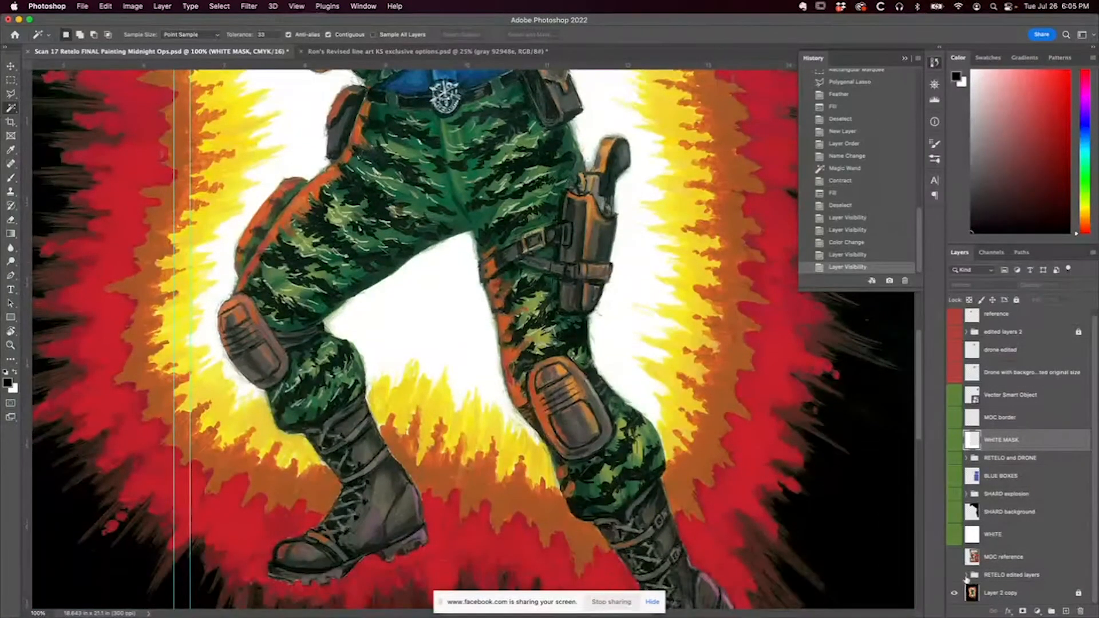
pyautogui.scroll(-3)
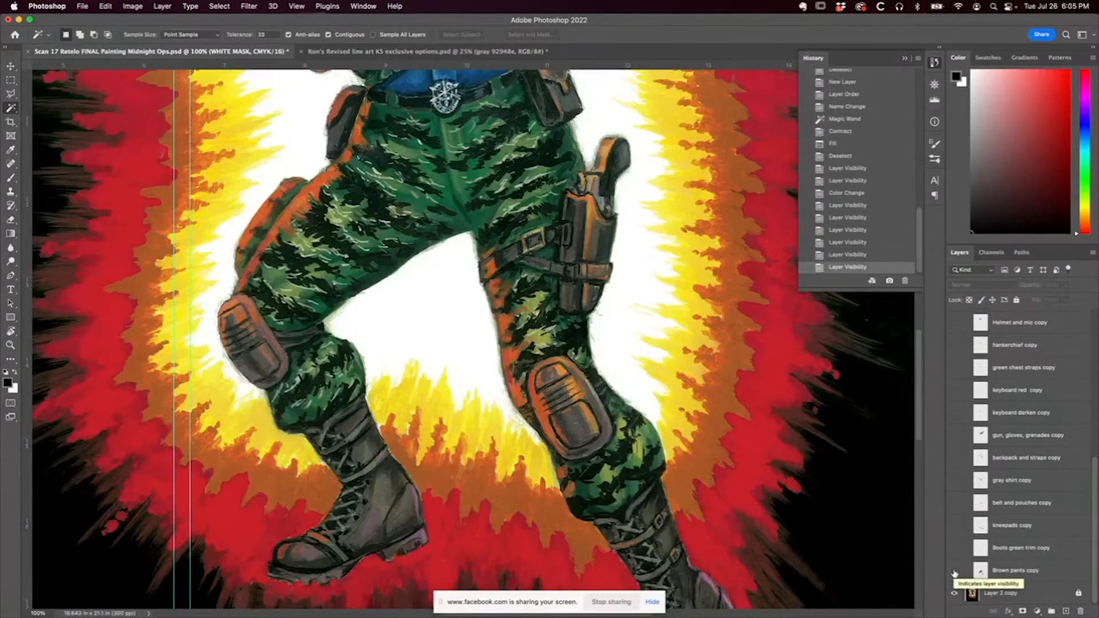
# Show the recolored brown pants, green boot and holster trim, kneepads, belt and pouches
pyautogui.click(953, 573)
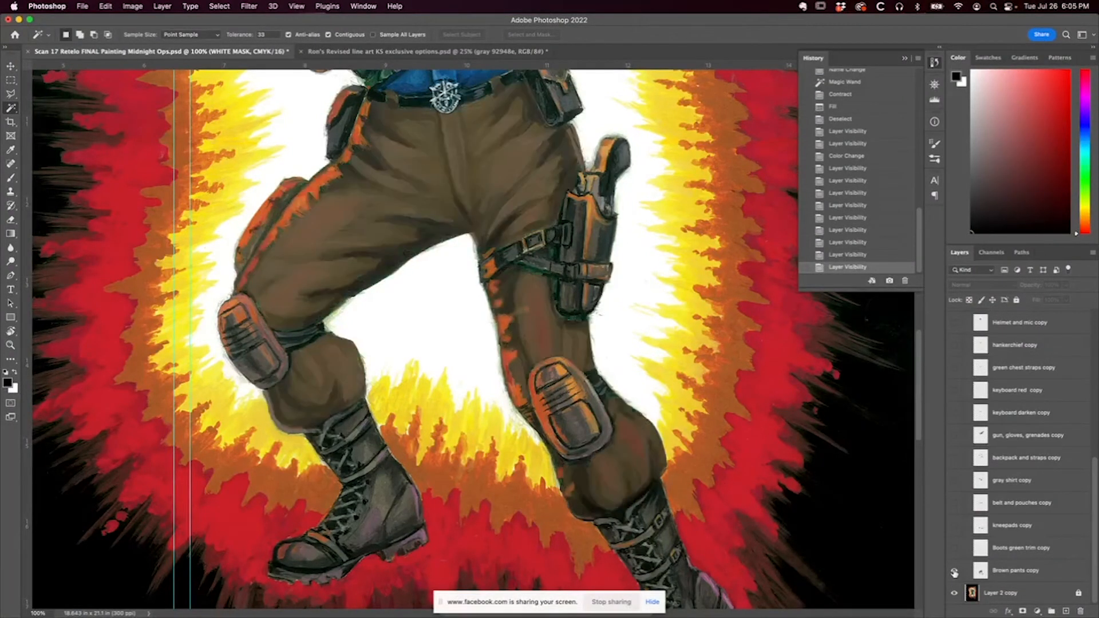
pyautogui.click(954, 549)
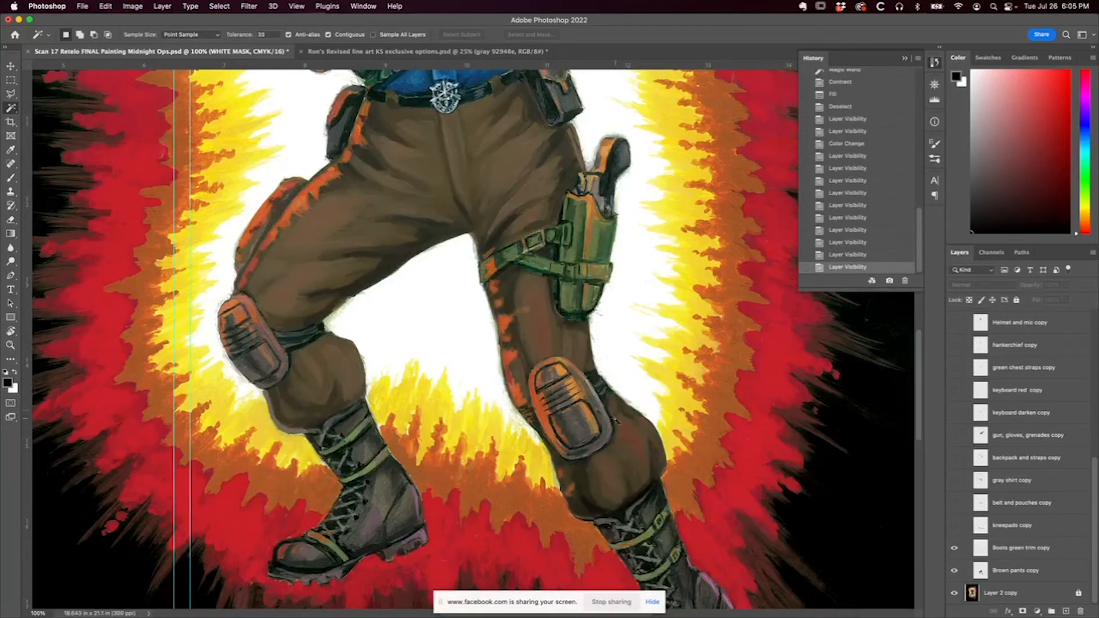
pyautogui.scroll(-3)
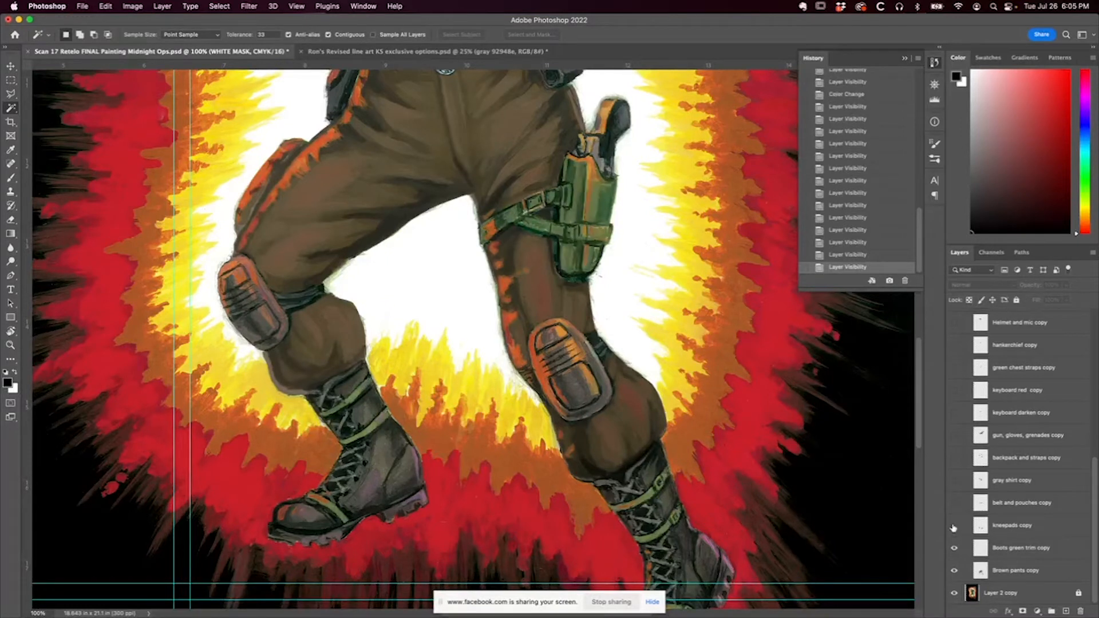
pyautogui.click(954, 527)
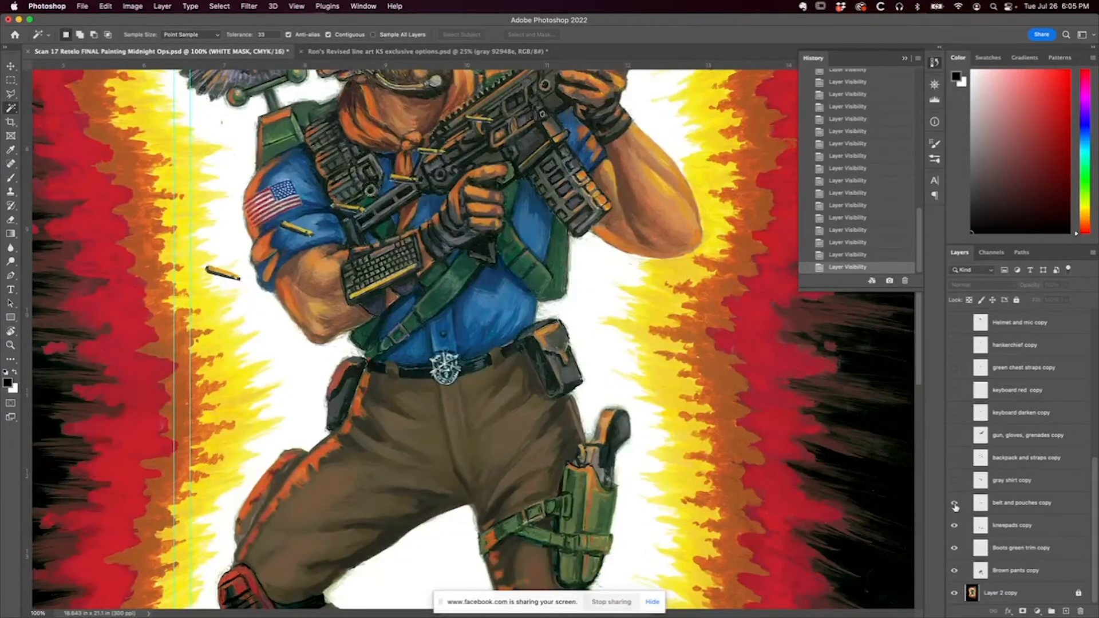
pyautogui.click(954, 503)
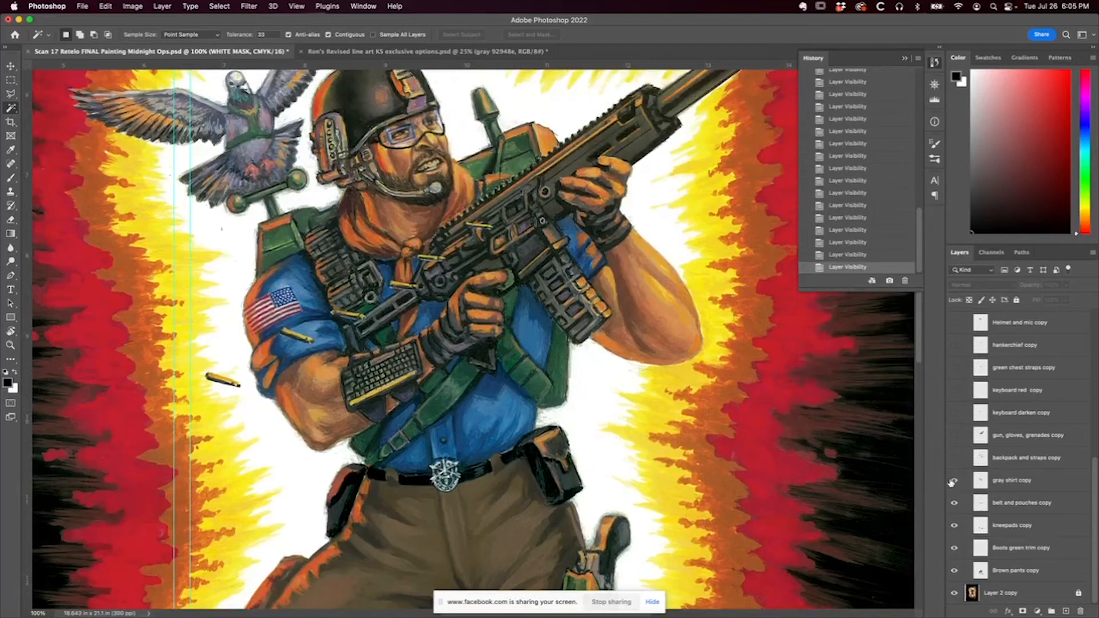
# Show the gray shirt, backpack and straps, gun, gloves, grenades and remaining layers up to the helmet
pyautogui.click(954, 482)
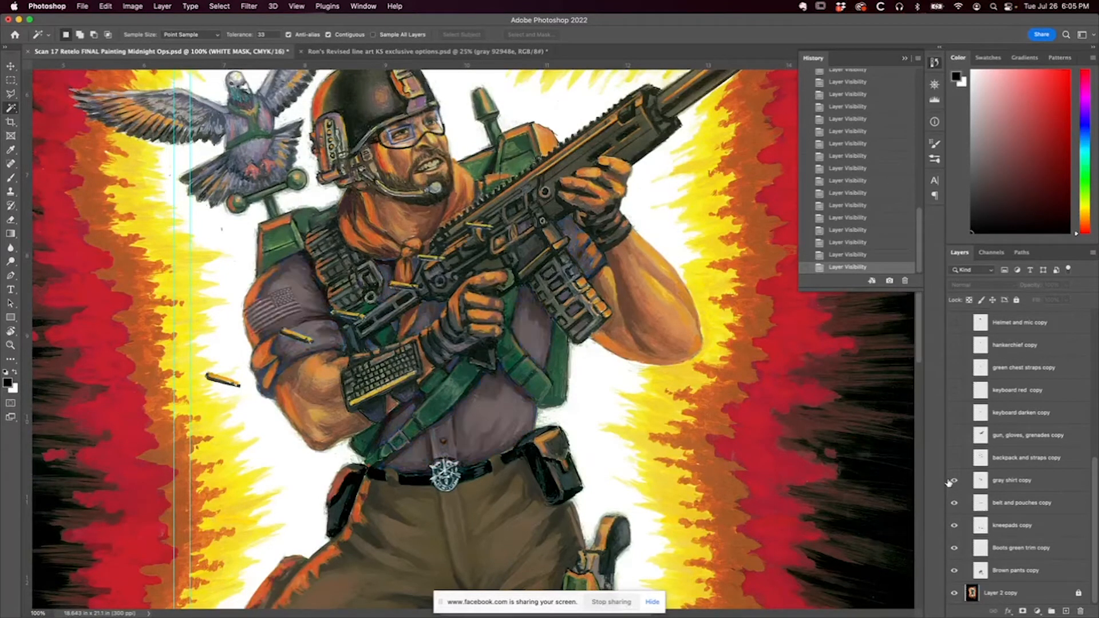
pyautogui.click(954, 458)
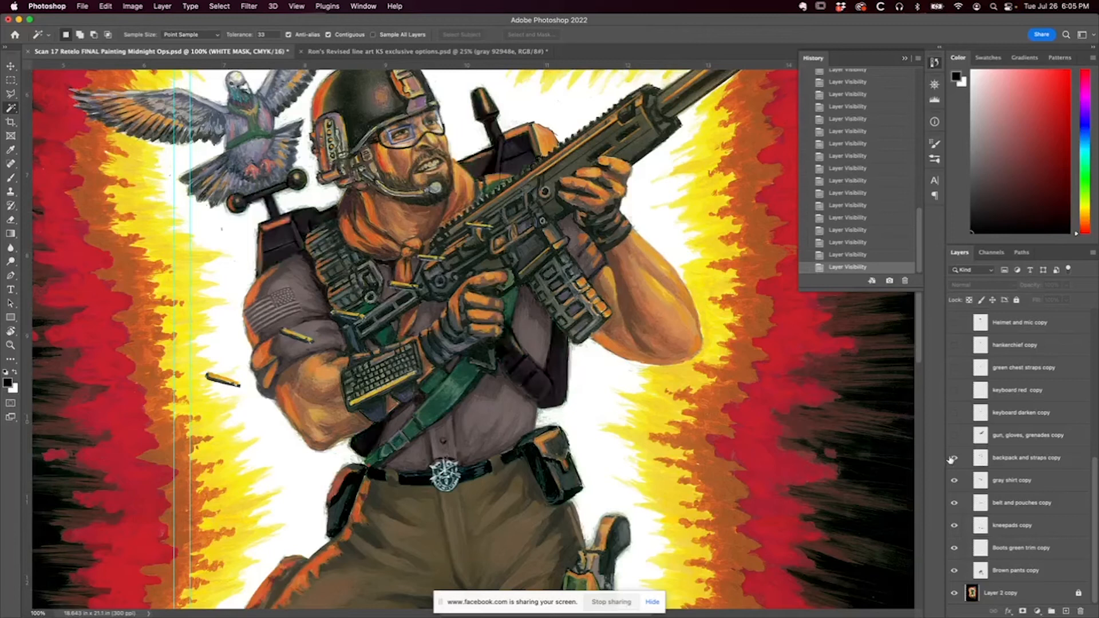
pyautogui.click(954, 440)
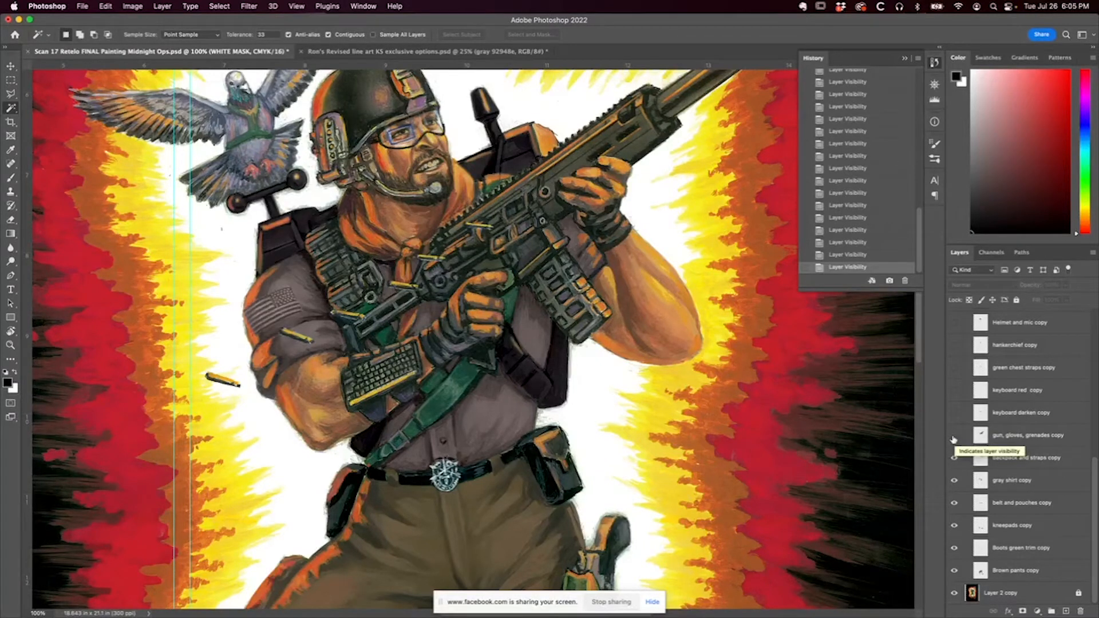
pyautogui.click(954, 435)
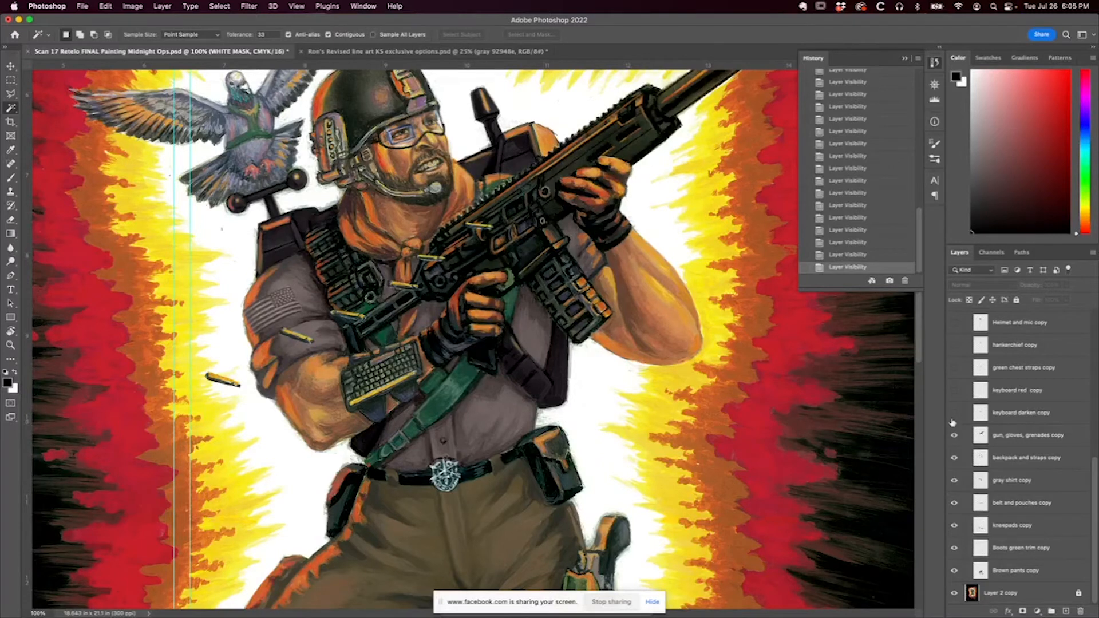
pyautogui.click(954, 389)
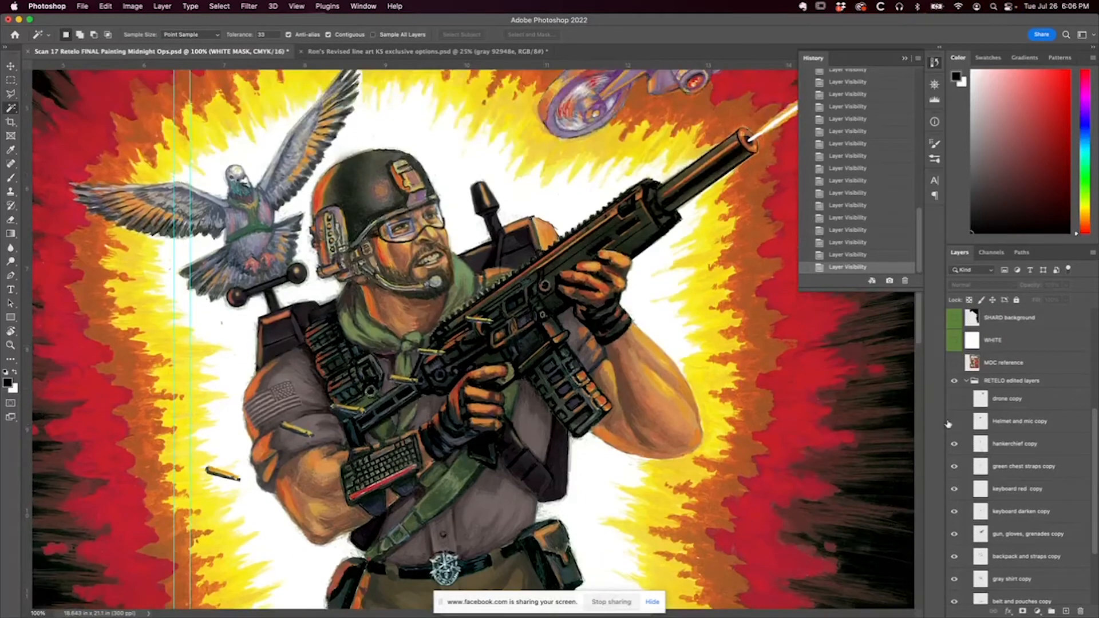
# Show the recolored drone, then hide the whole RETELO edited layers group to restore the original painting
pyautogui.click(954, 423)
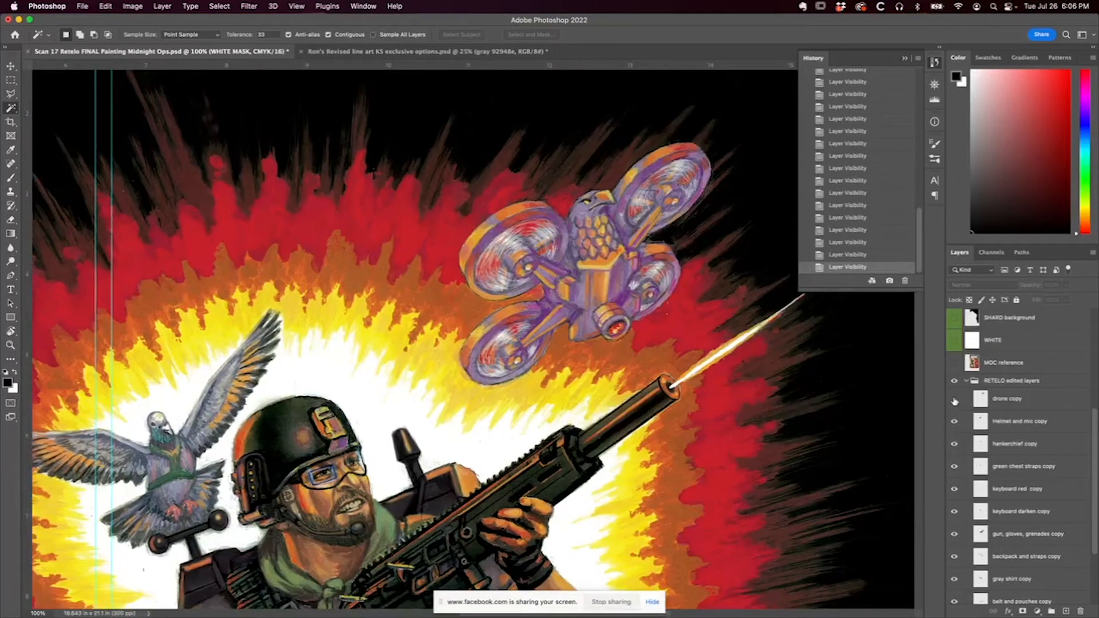
pyautogui.click(954, 400)
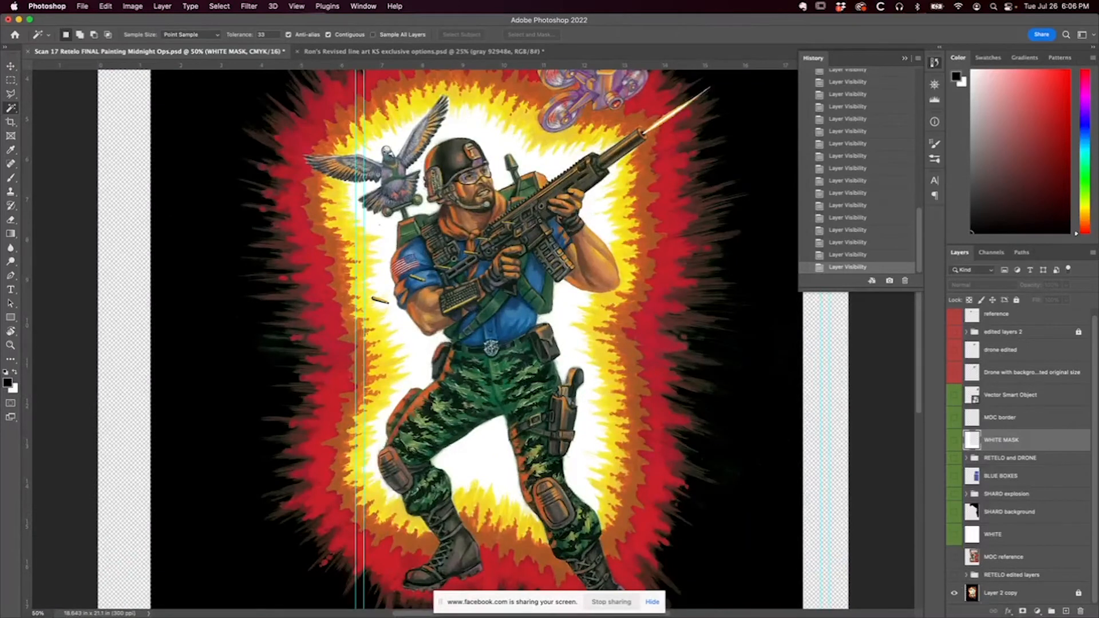
# Hide the painted explosion (Layer 2 copy) and reveal the layers inside the RETELO and DRONE group
pyautogui.click(954, 576)
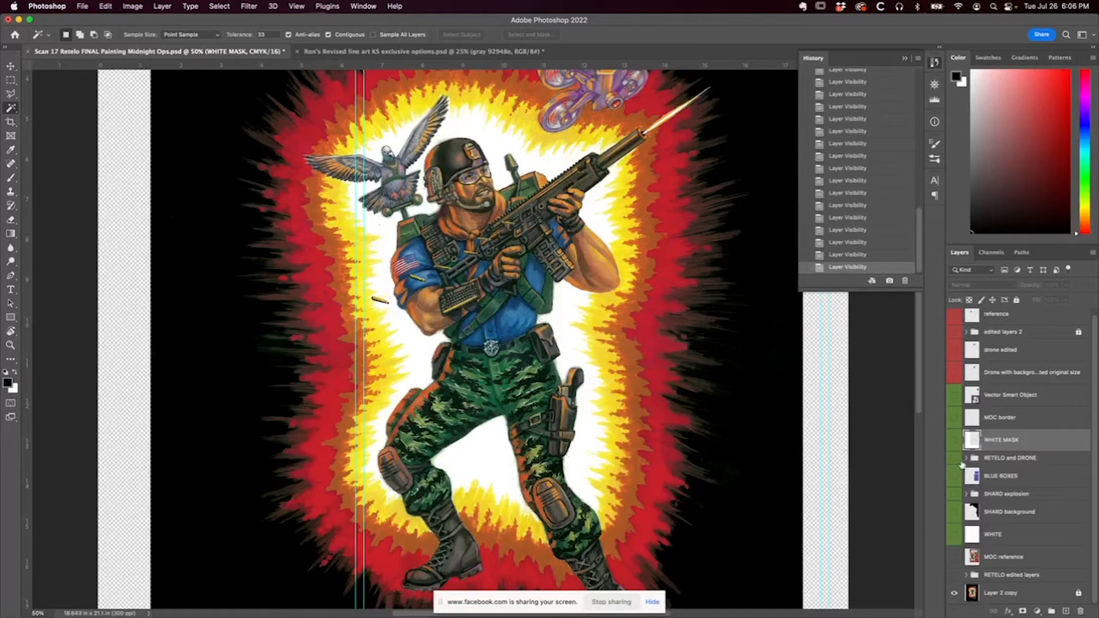
pyautogui.click(966, 458)
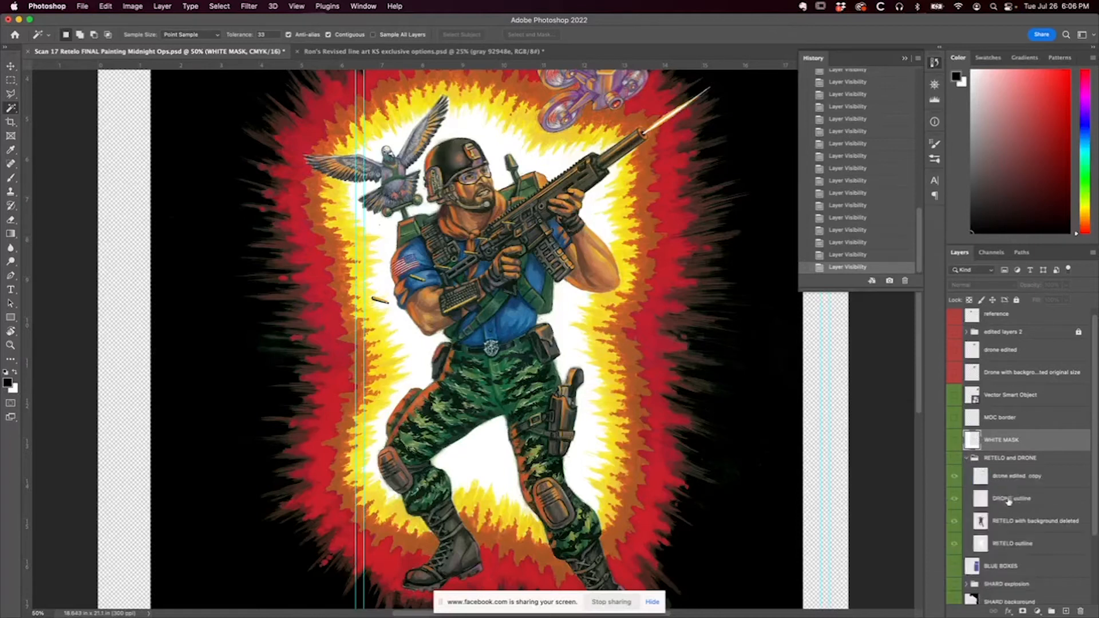
pyautogui.scroll(-3)
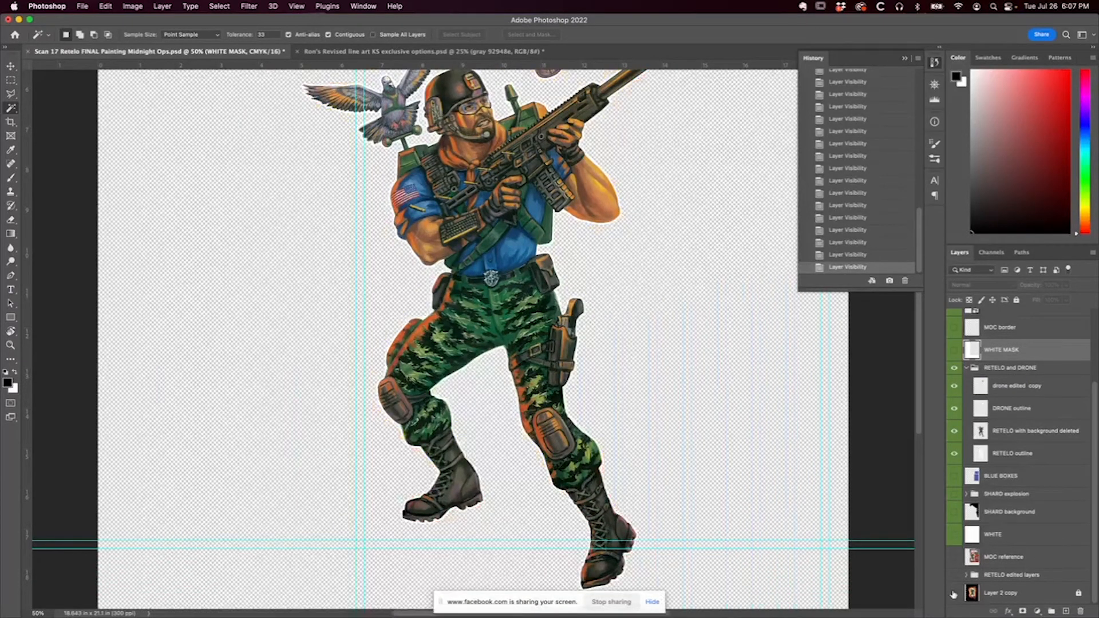
# Show the white silhouette outline, the cut-out figure over it, and the WHITE background layer
pyautogui.click(954, 595)
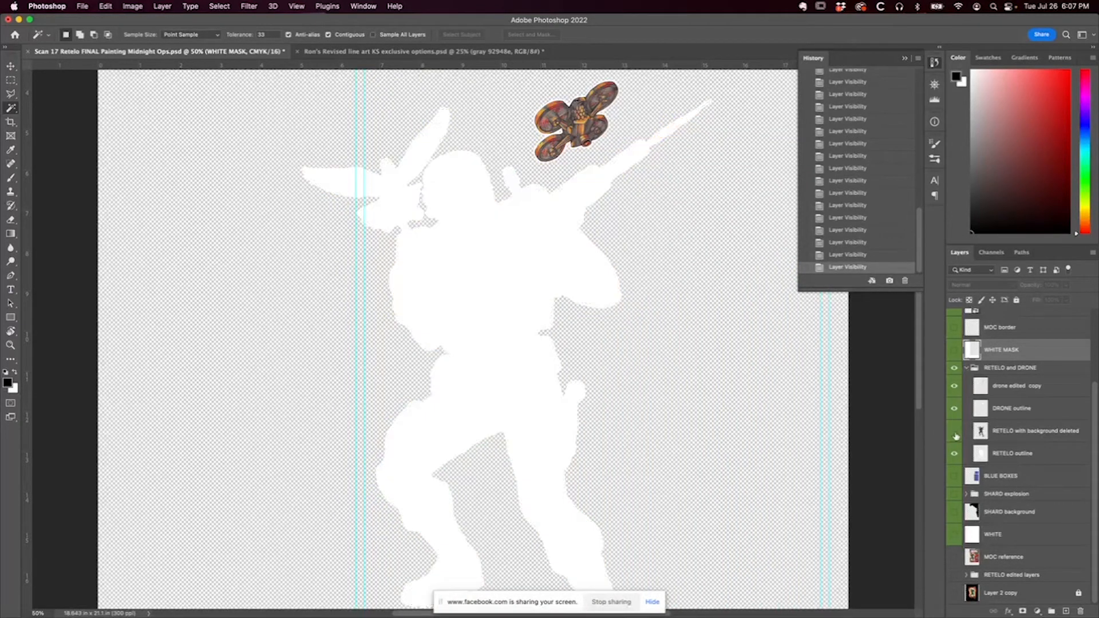
pyautogui.click(954, 431)
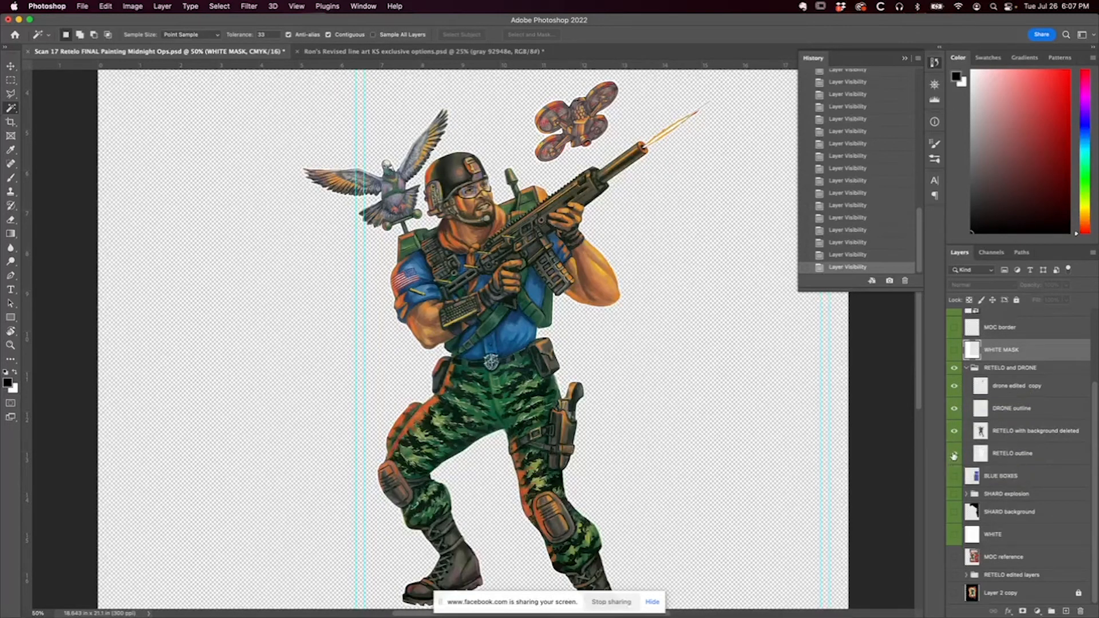
pyautogui.click(954, 453)
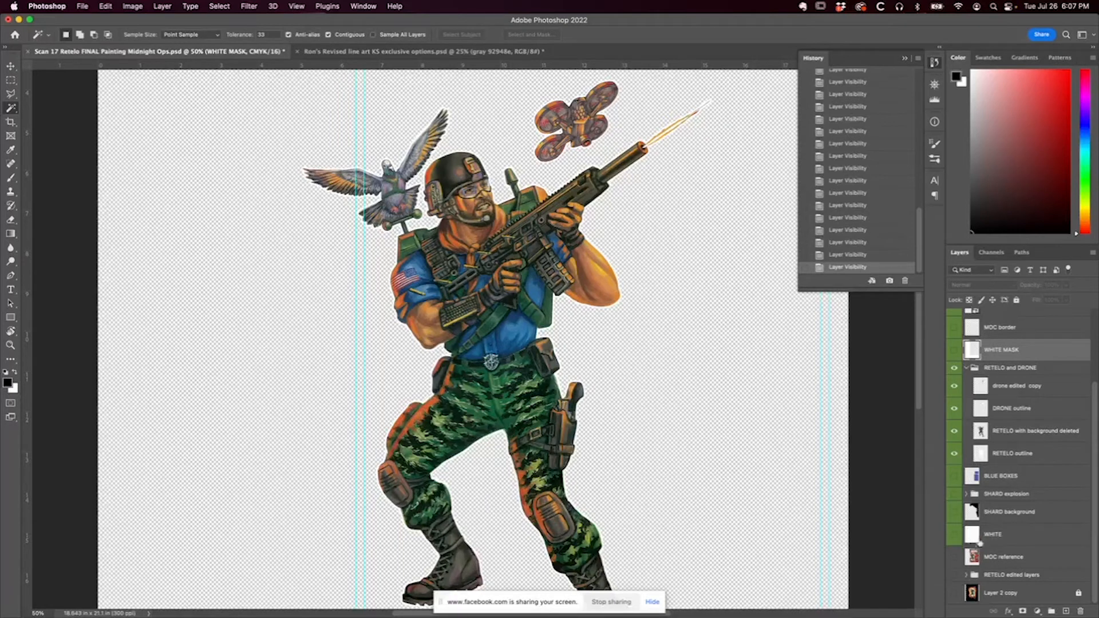
pyautogui.click(954, 496)
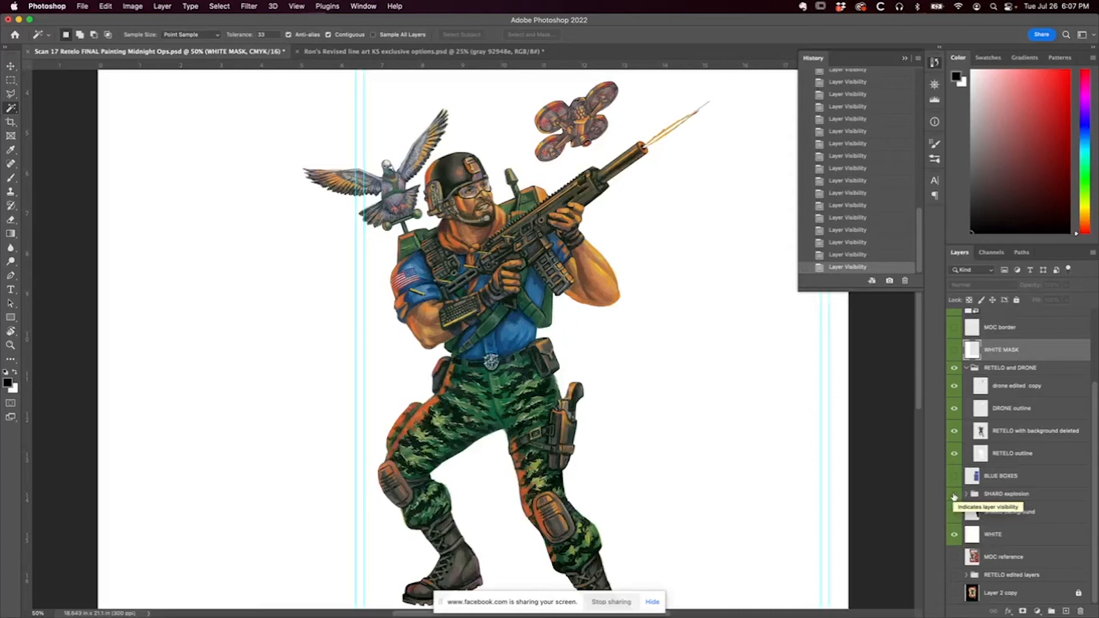
# Show the SHARD explosion, BLUE BOXES and rounded MDC card border, collapsing the RETELO and DRONE group
pyautogui.click(954, 513)
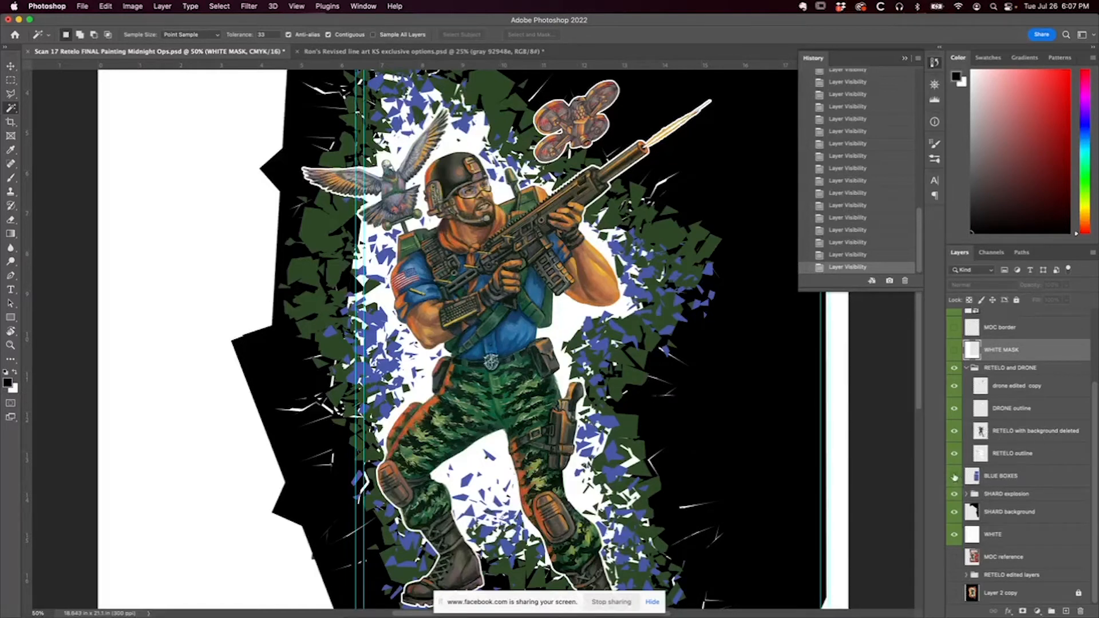
pyautogui.moveTo(954, 478)
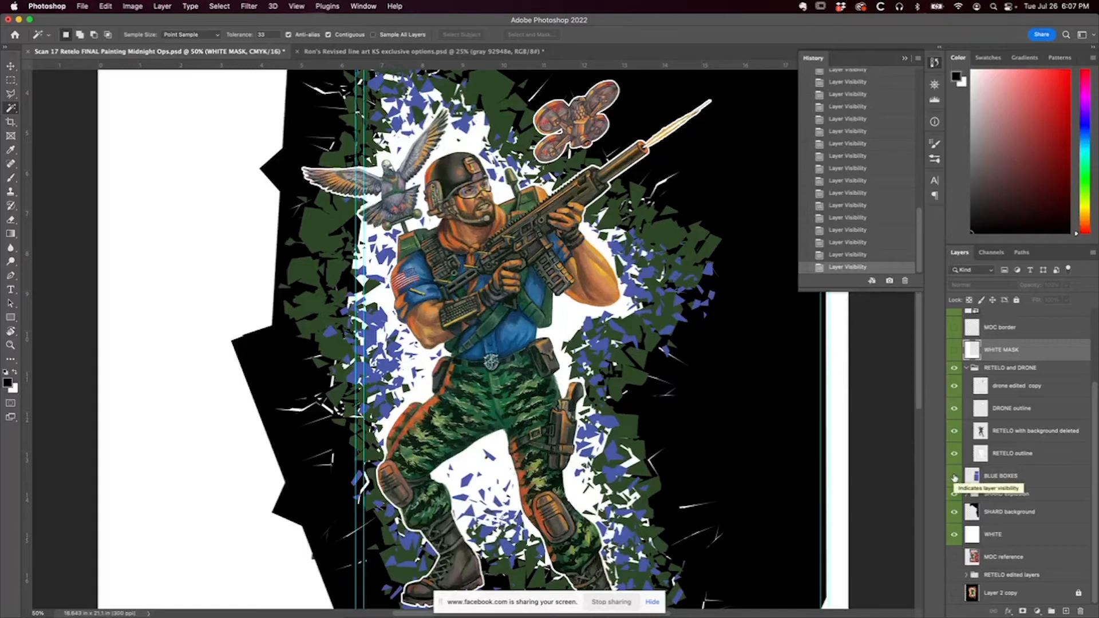
pyautogui.click(954, 477)
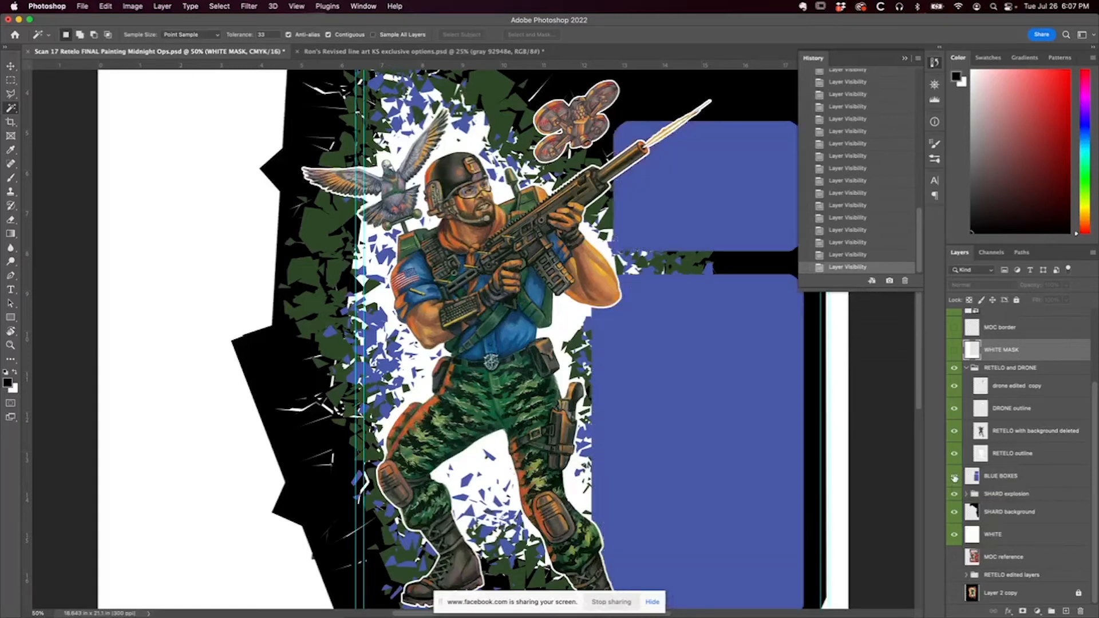
pyautogui.click(954, 493)
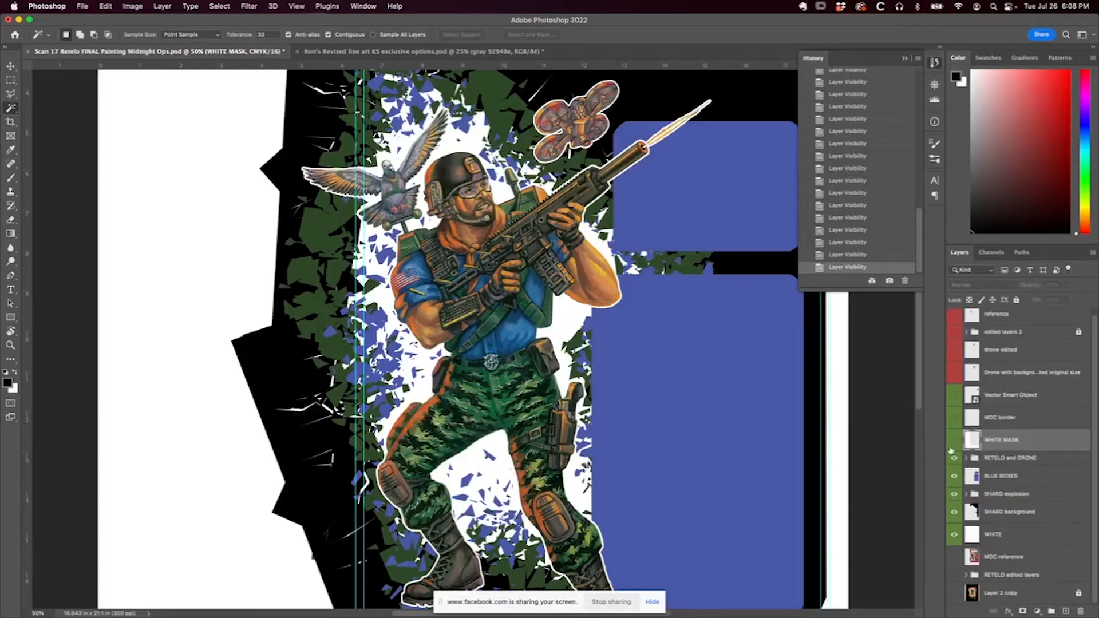
pyautogui.click(954, 420)
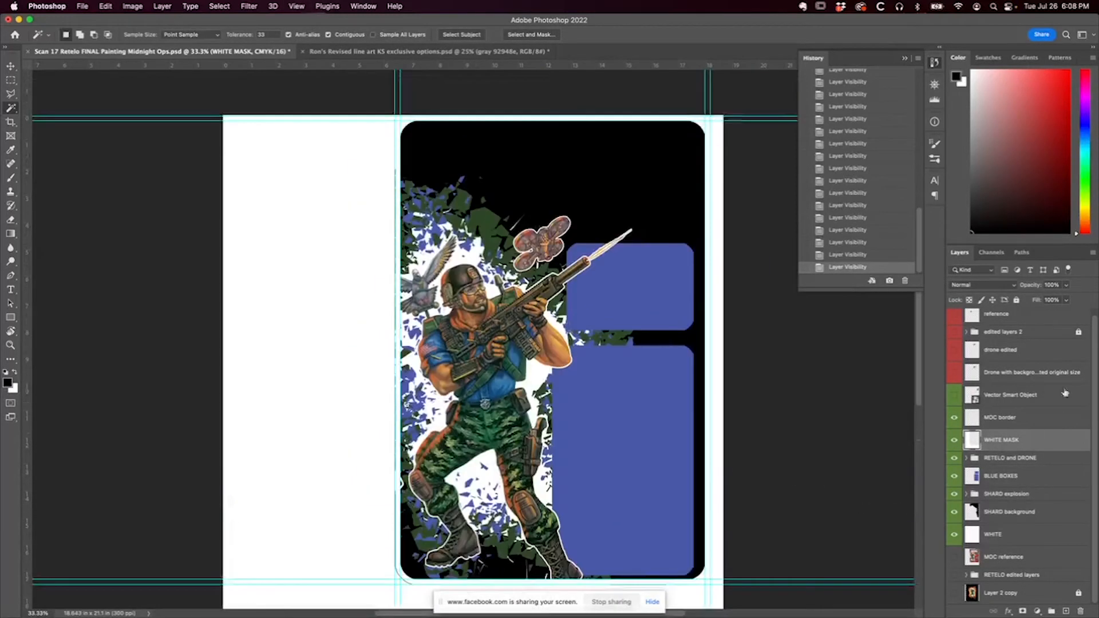
# Show the Vector Smart Object layer to place the Midnight Ops logo over the blue box
pyautogui.click(954, 397)
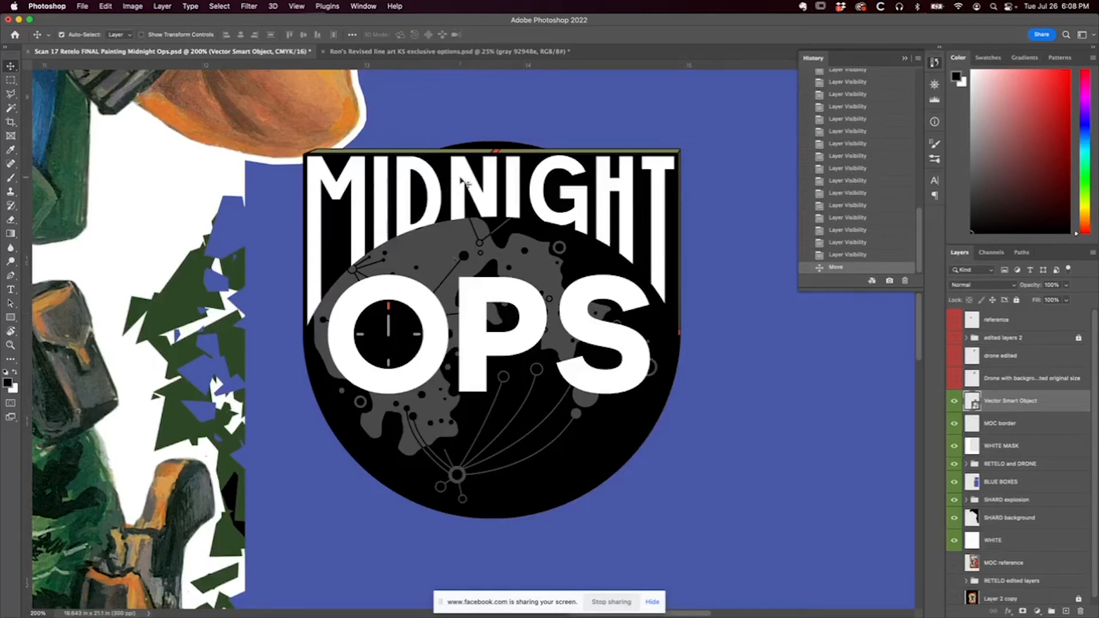
pyautogui.moveTo(467, 183)
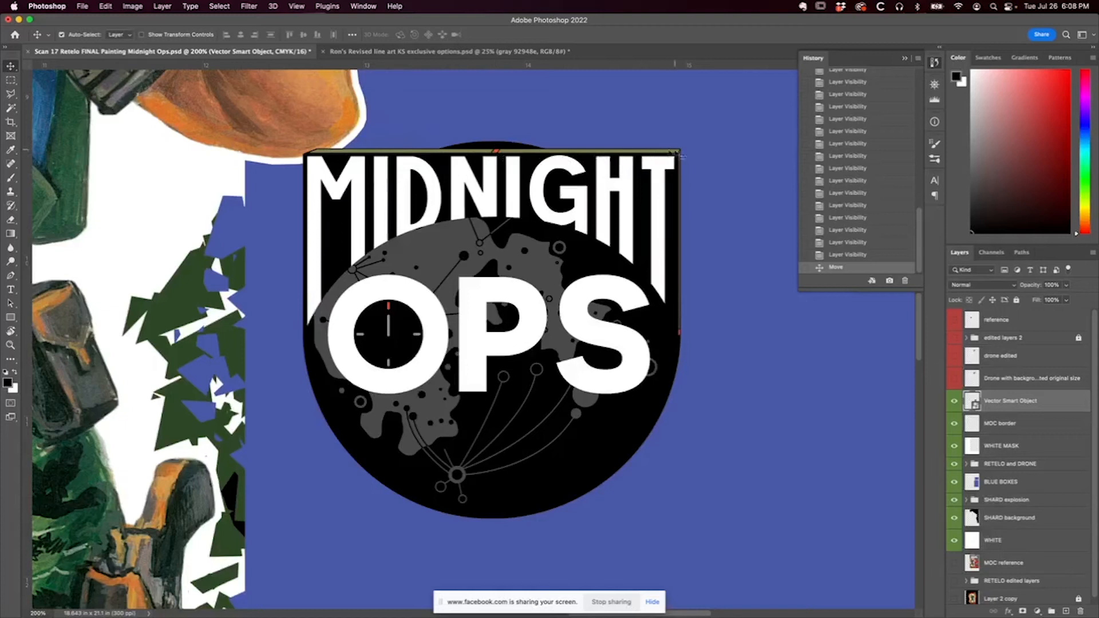
pyautogui.moveTo(684, 340)
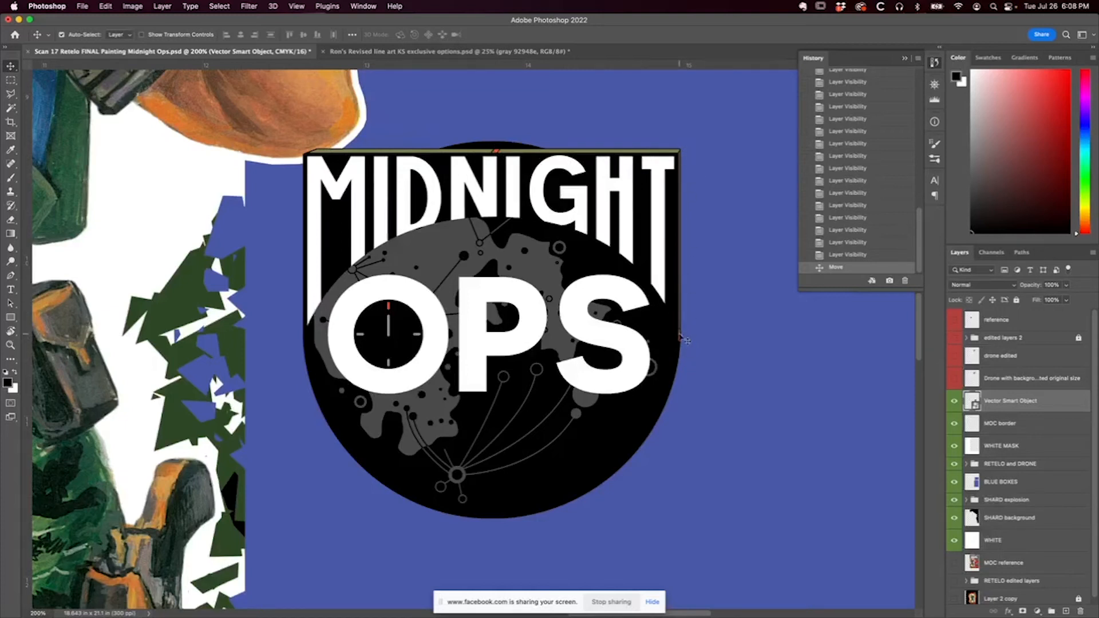
pyautogui.moveTo(403, 311)
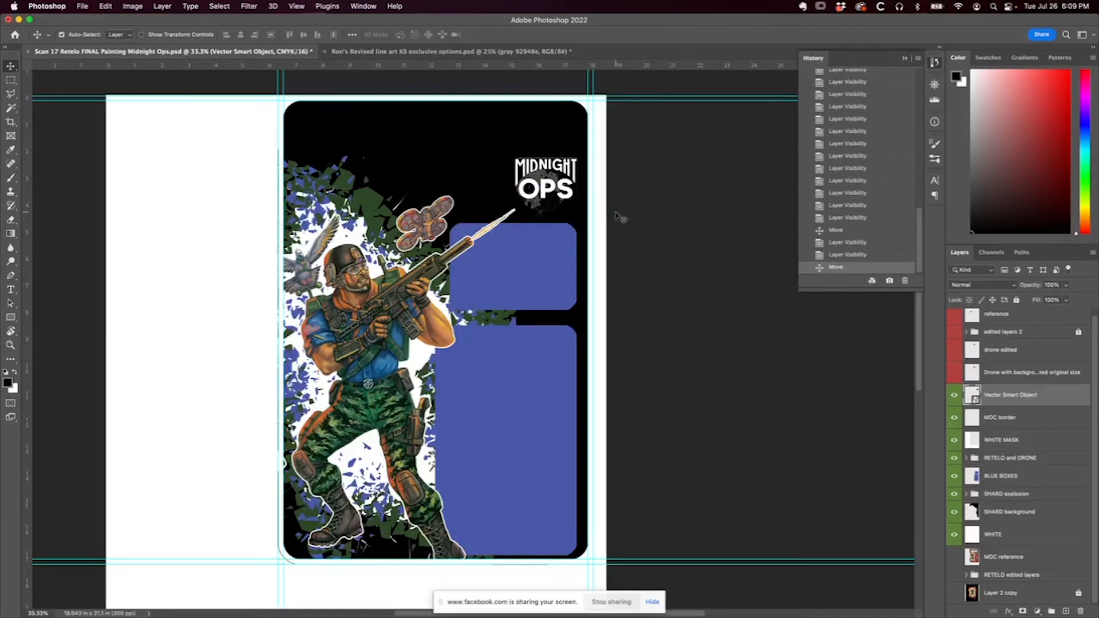
pyautogui.moveTo(436, 161)
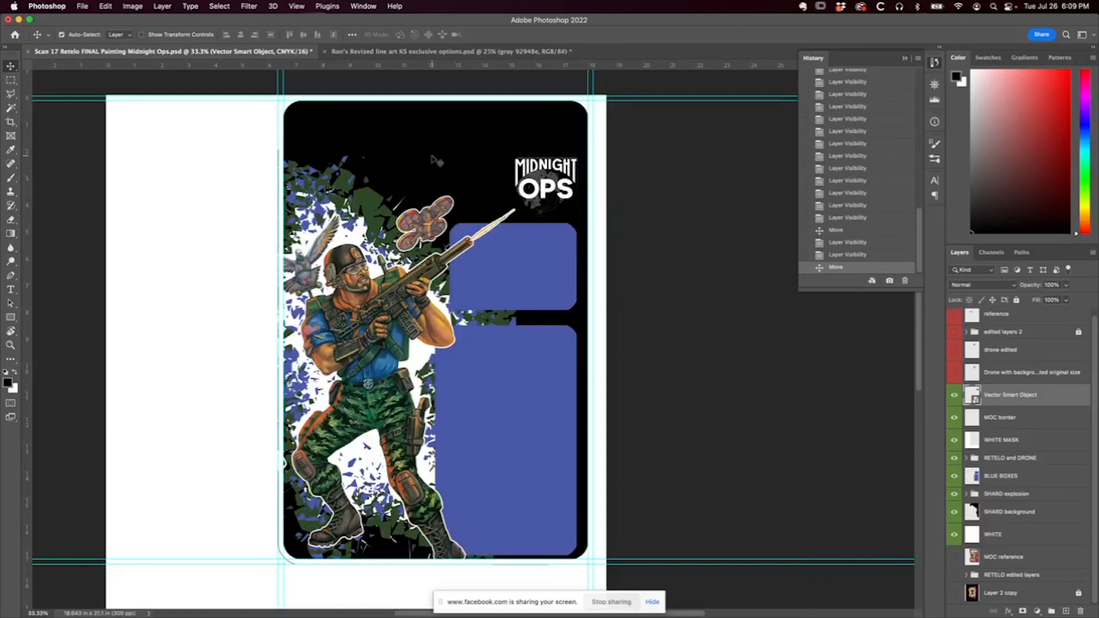
pyautogui.click(445, 51)
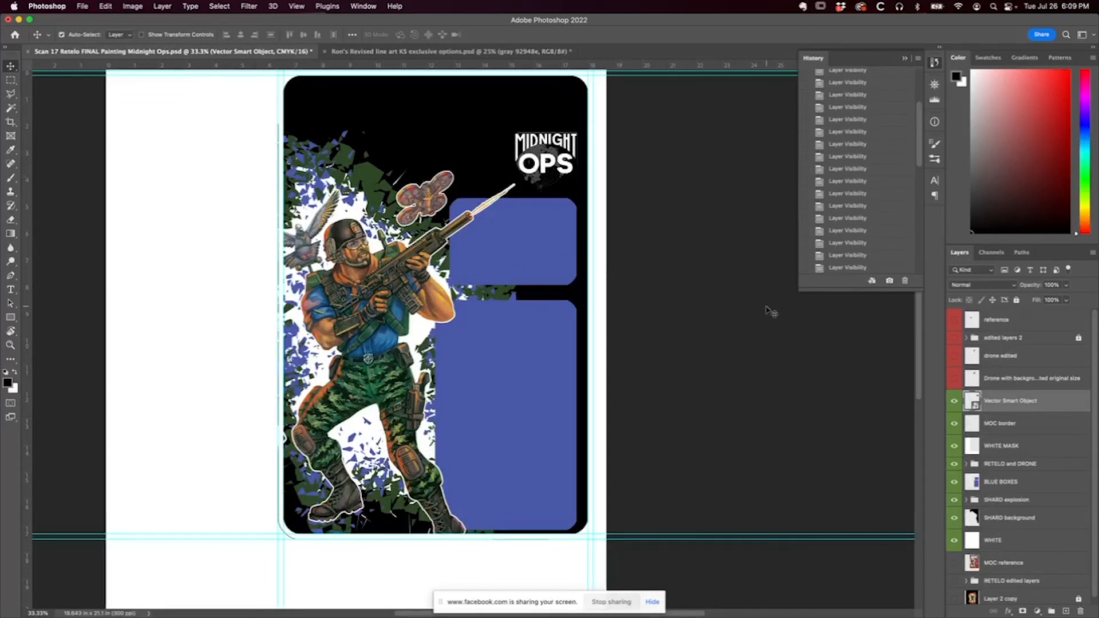
pyautogui.moveTo(763, 311)
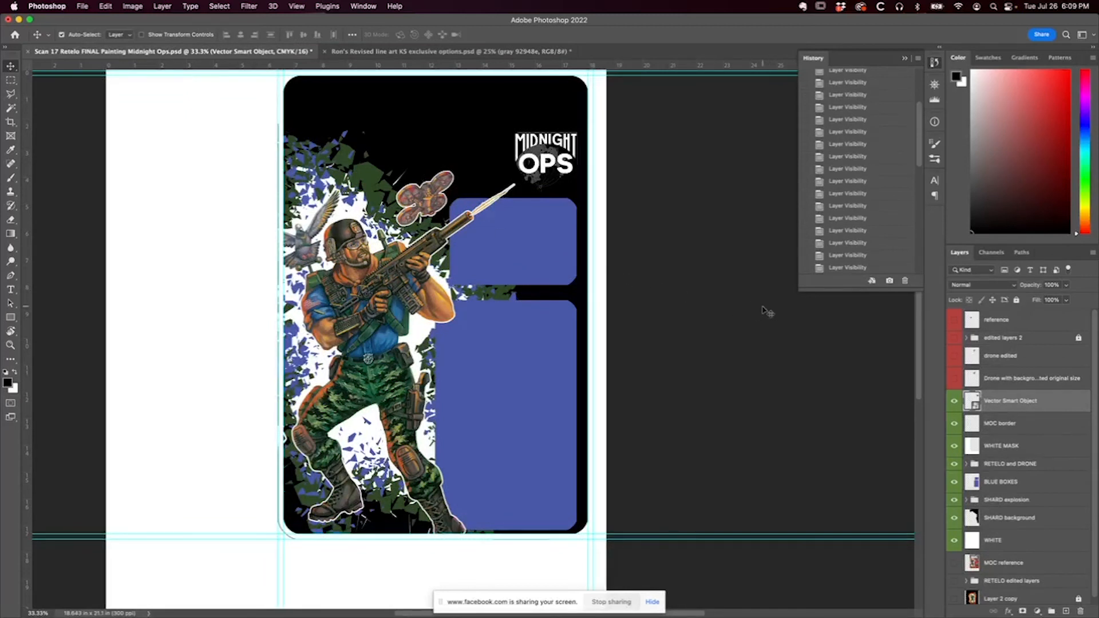